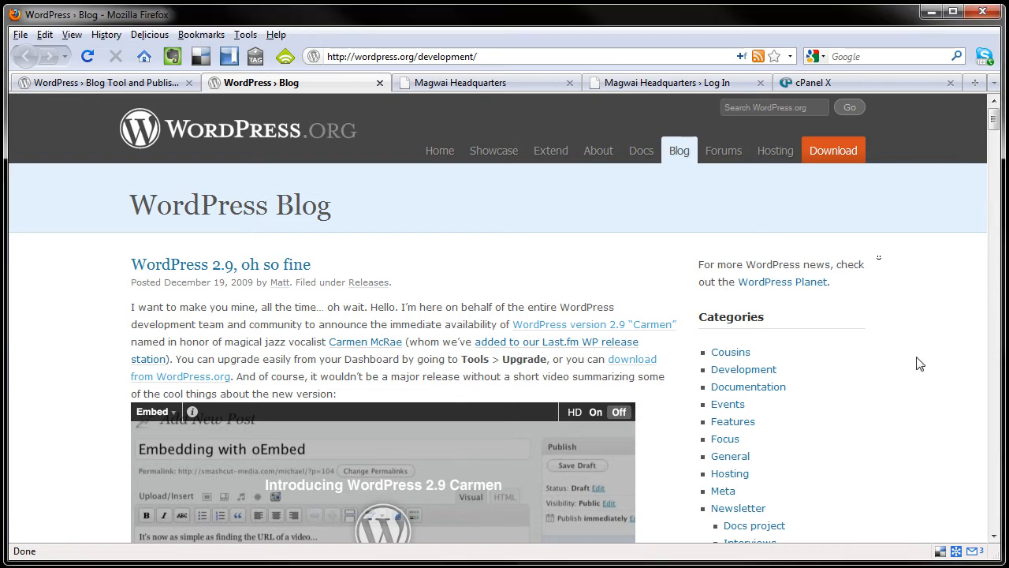
Read through the 'WordPress 2.9, oh so fine' post, then go to the WordPress.org home page.
scroll("down", 3)
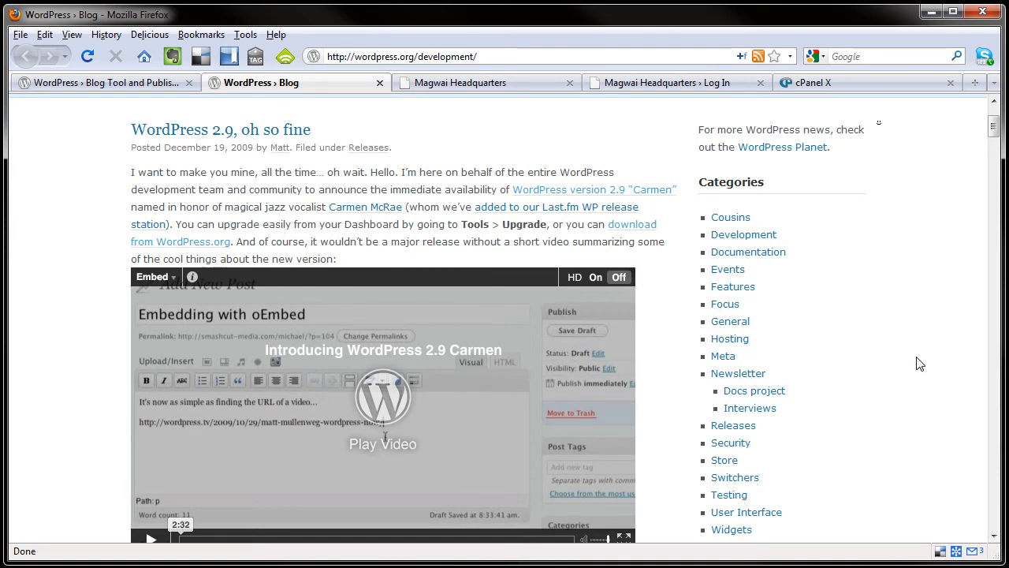
left_click(102, 82)
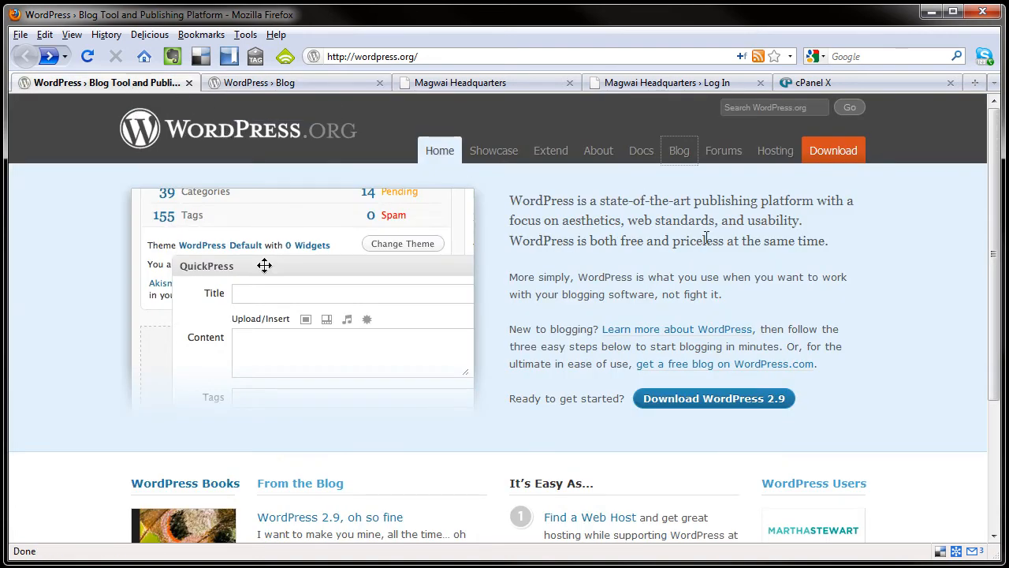
mouse_move(781, 395)
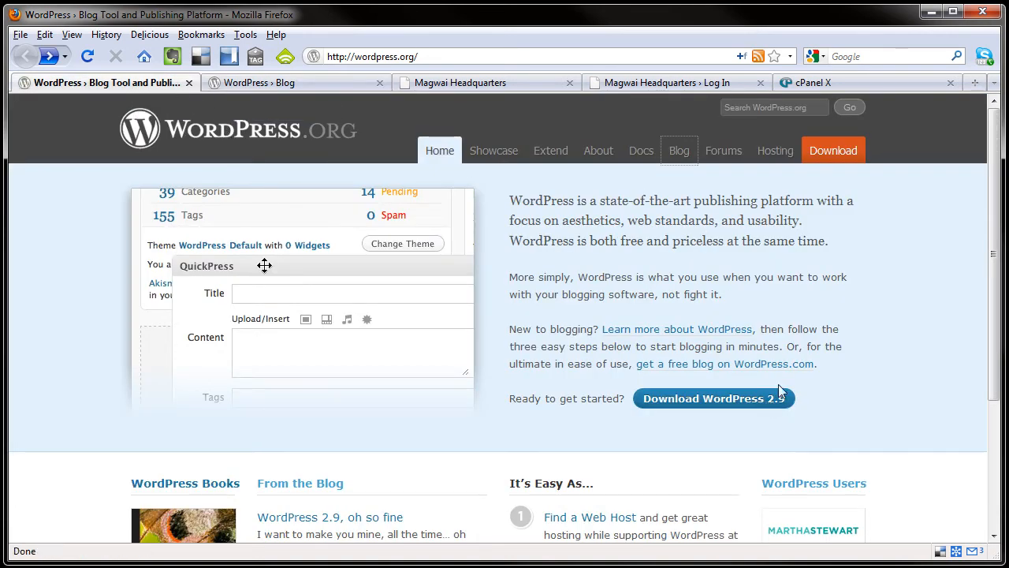
mouse_move(854, 239)
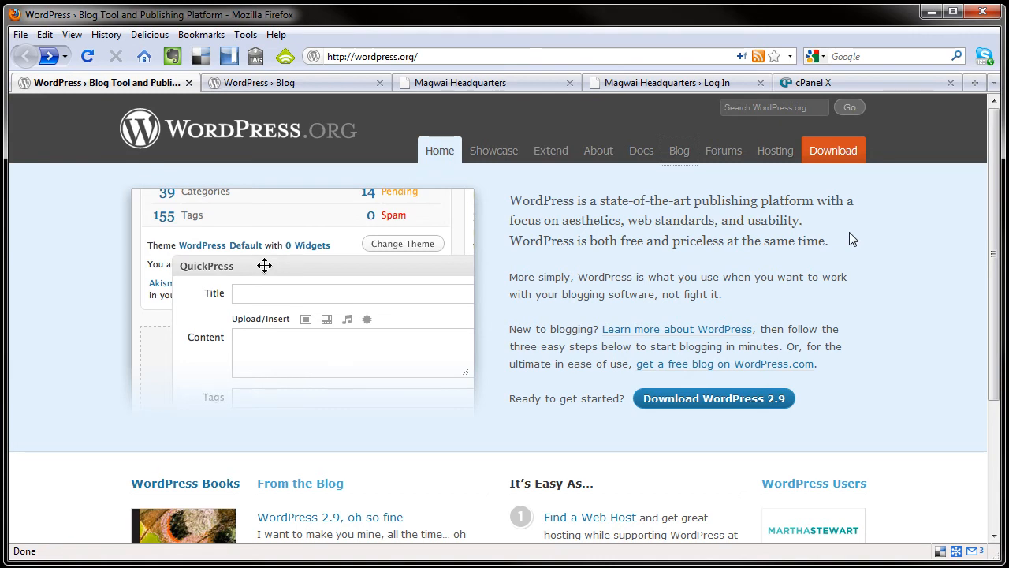
mouse_move(706, 196)
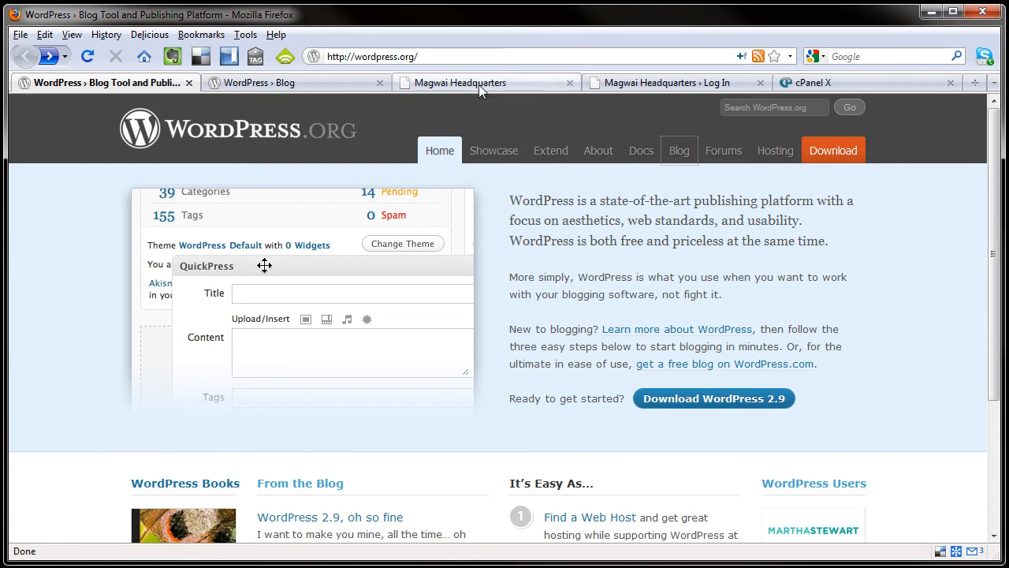
Browse the Magwai Headquarters front page, then bring up its Log In page.
left_click(480, 83)
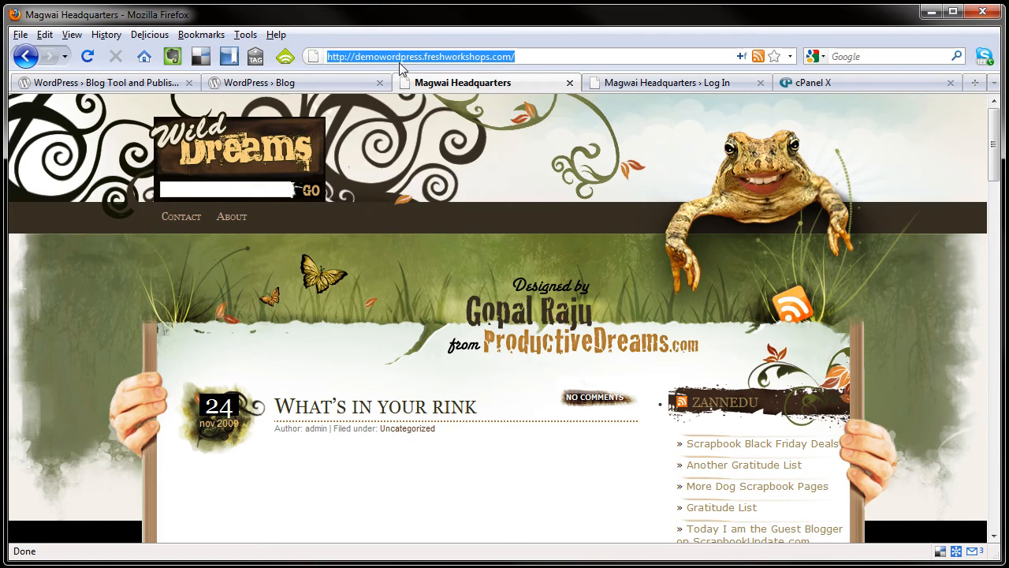
mouse_move(899, 249)
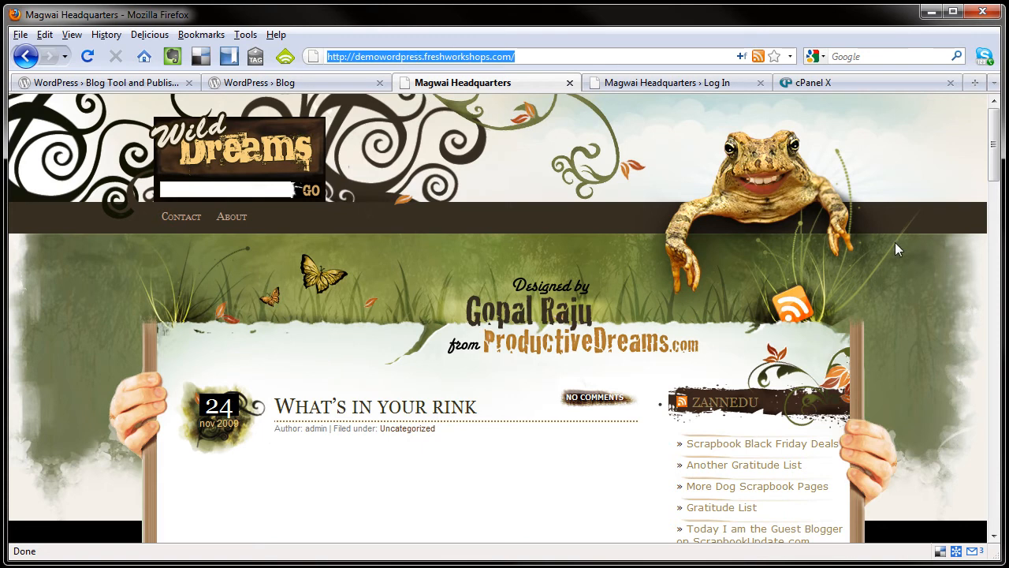
scroll("down", 3)
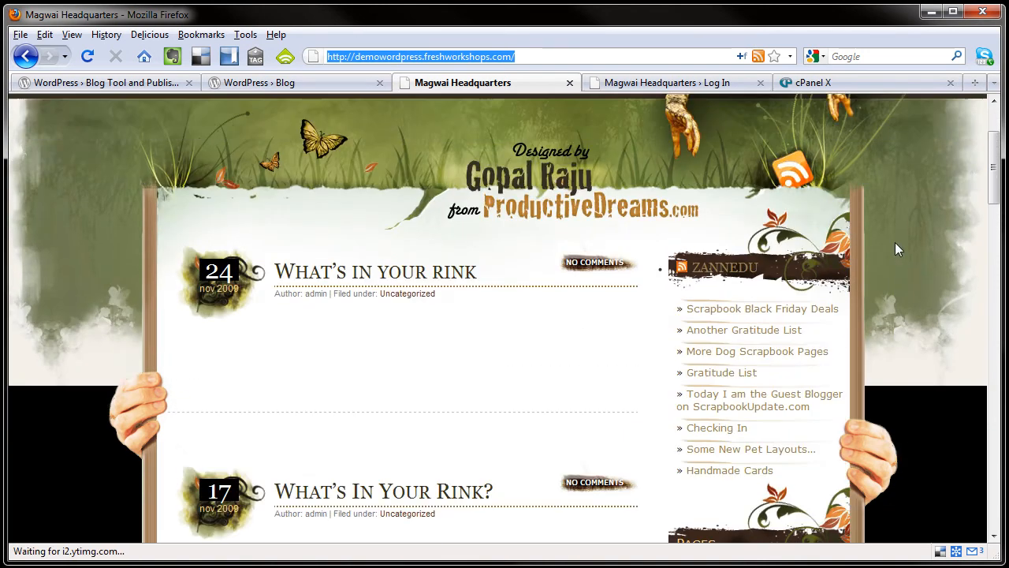
left_click(672, 82)
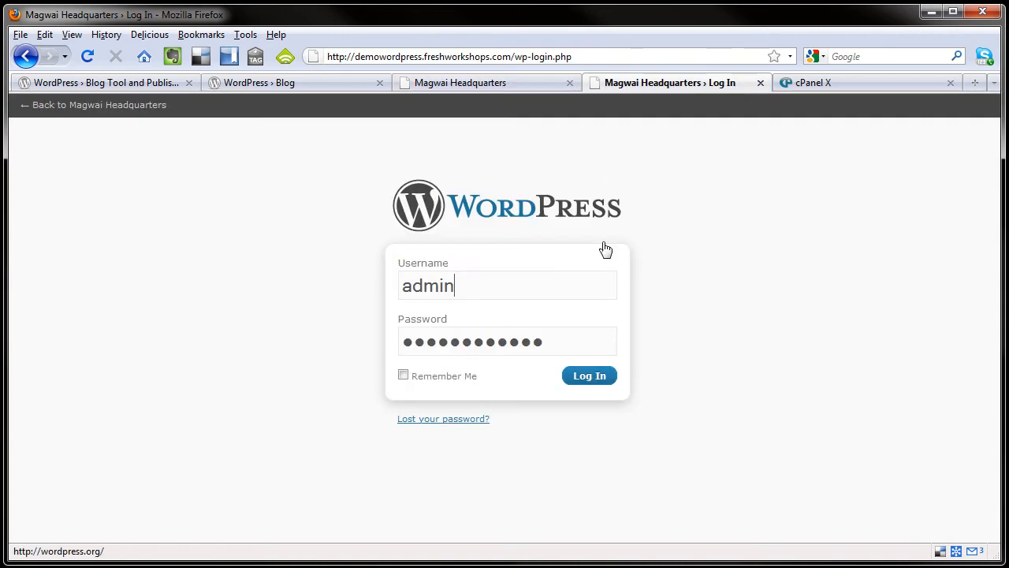
Log in with the filled-in credentials to reach the Dashboard showing version 2.8.6.
left_click(589, 375)
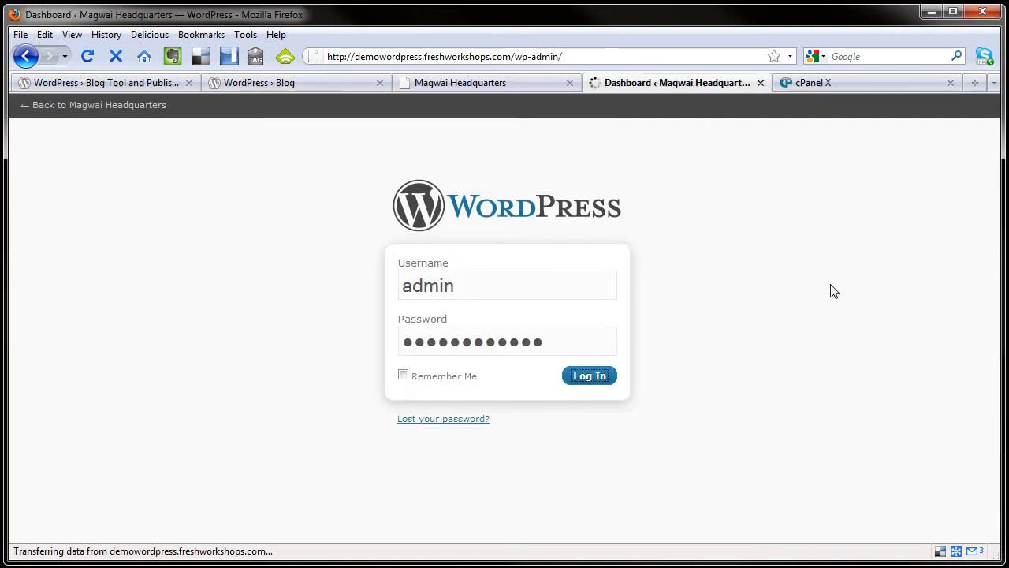
left_click(589, 375)
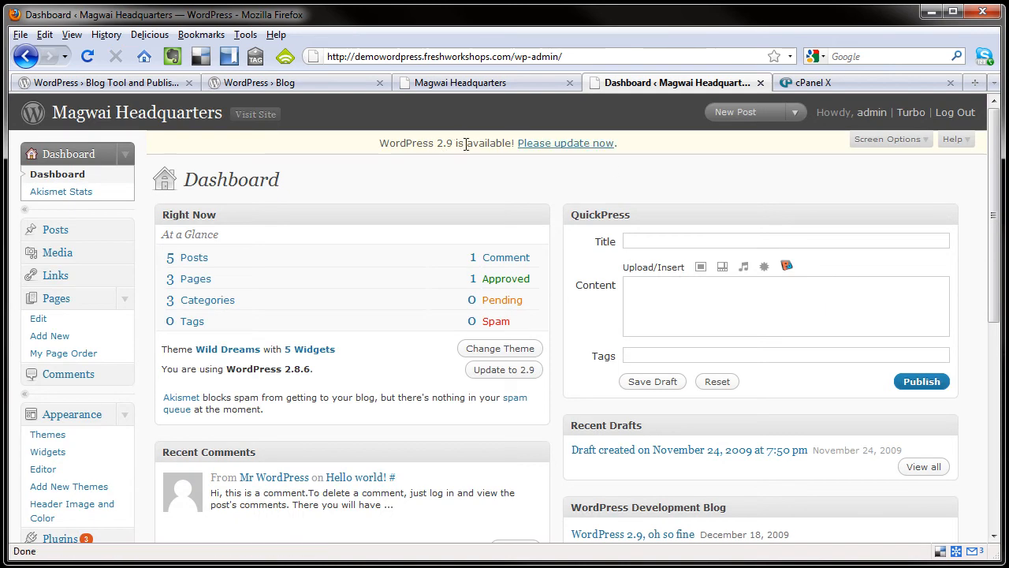
mouse_move(498, 145)
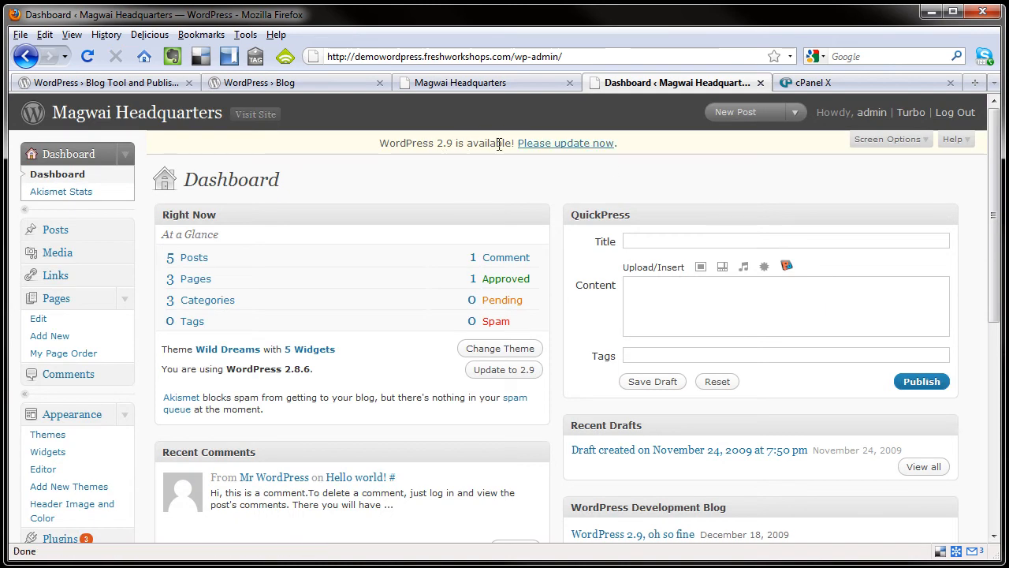
mouse_move(541, 151)
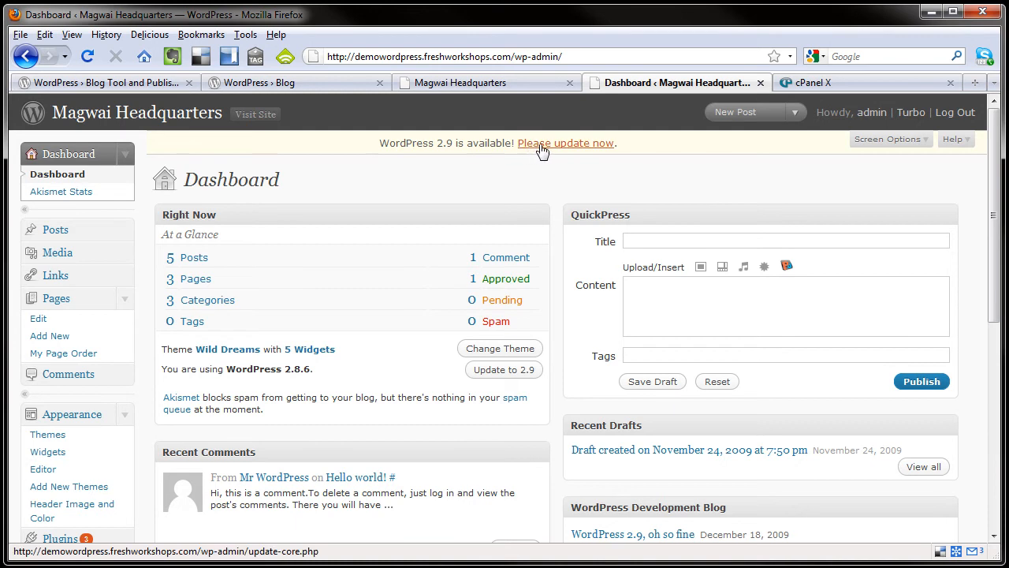
Follow 'Please update now' to the Upgrade WordPress page offering version 2.9.
left_click(566, 143)
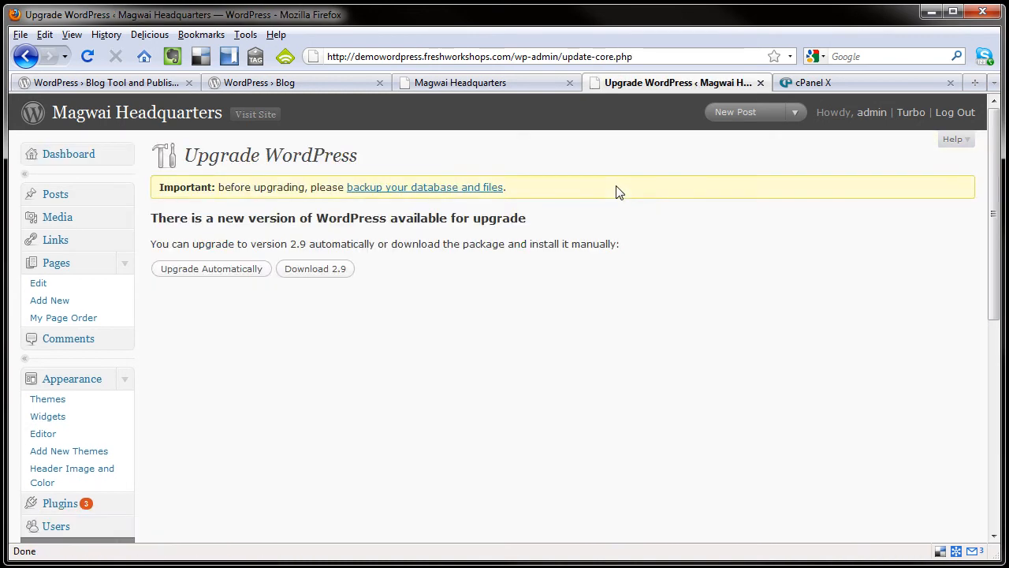
mouse_move(248, 278)
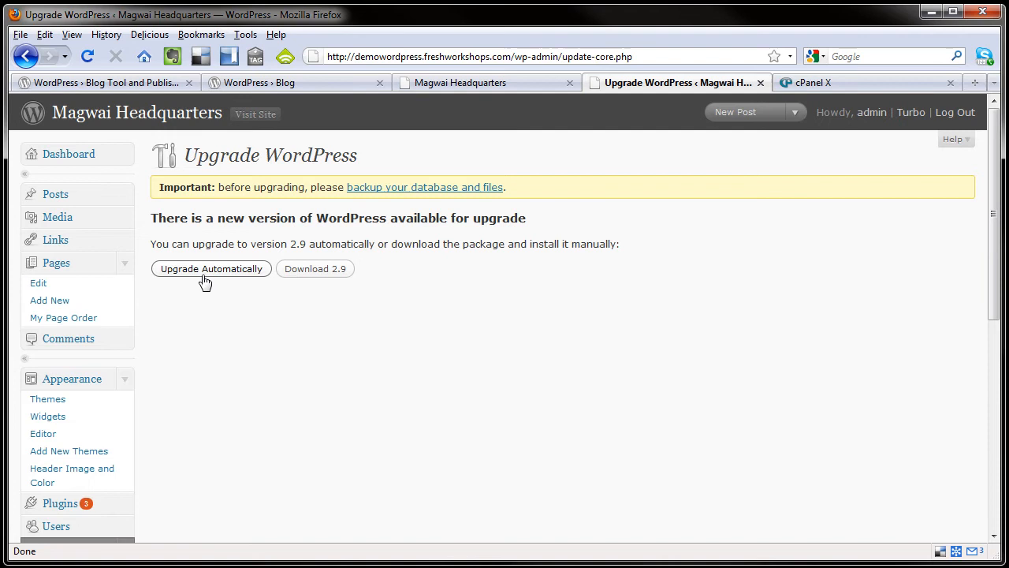
mouse_move(202, 284)
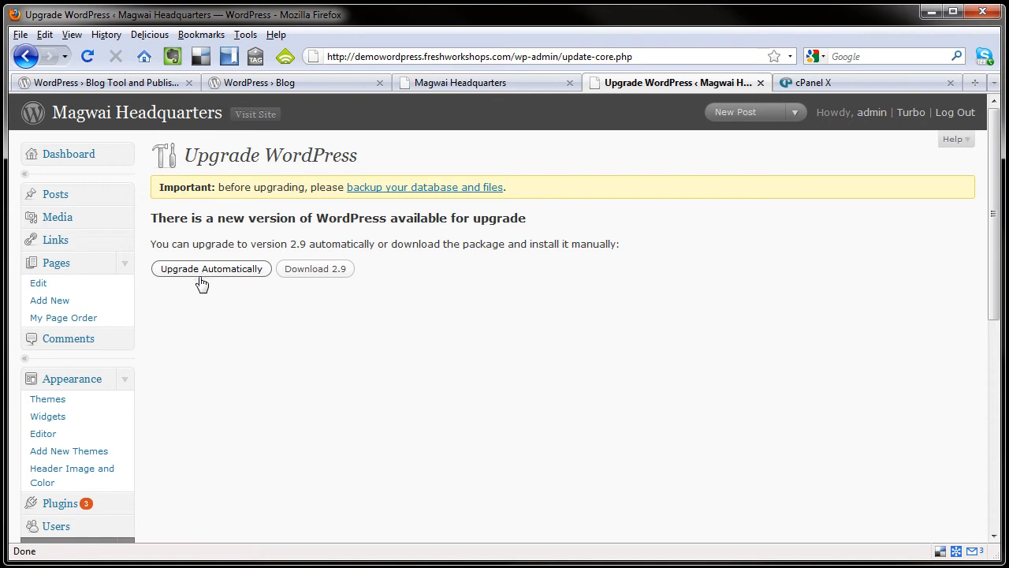
mouse_move(199, 284)
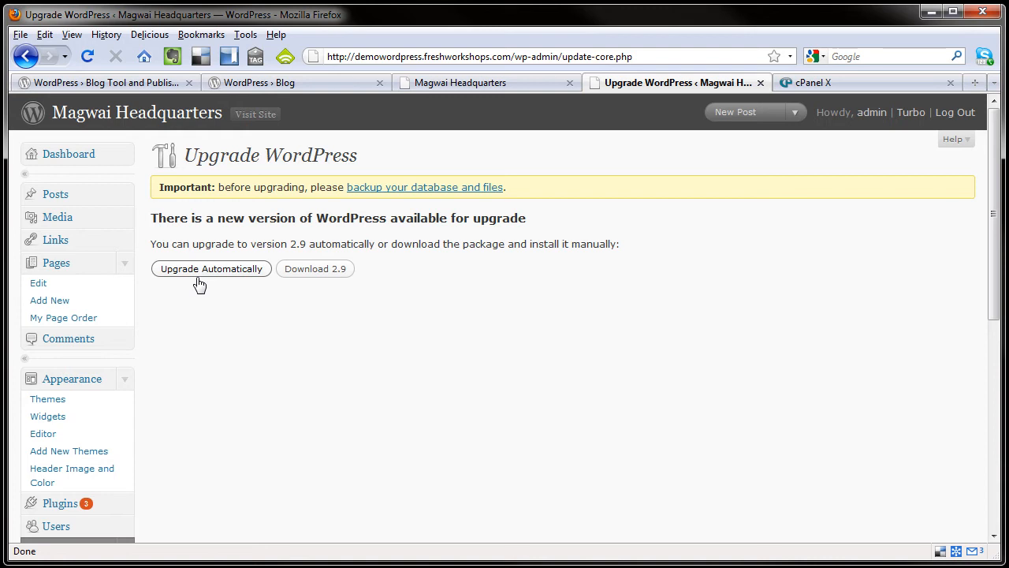
mouse_move(199, 199)
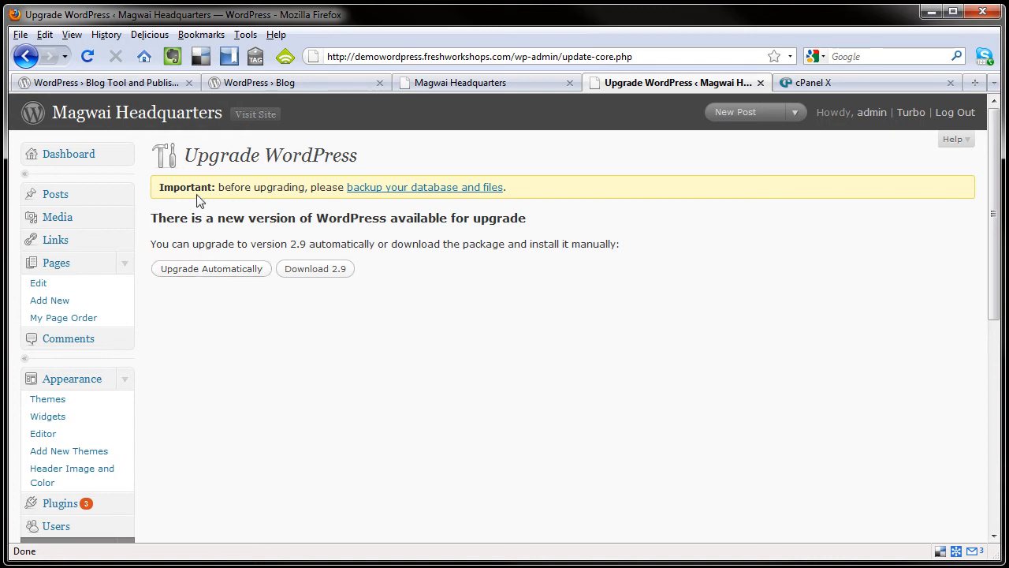
mouse_move(387, 191)
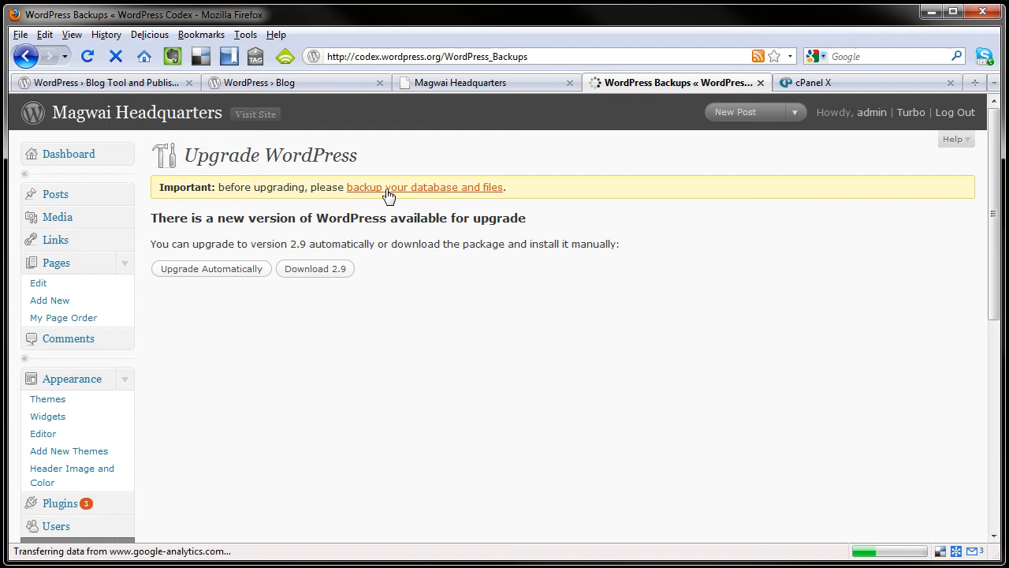
Go back from the WordPress Backups guide to the Upgrade WordPress page.
left_click(424, 187)
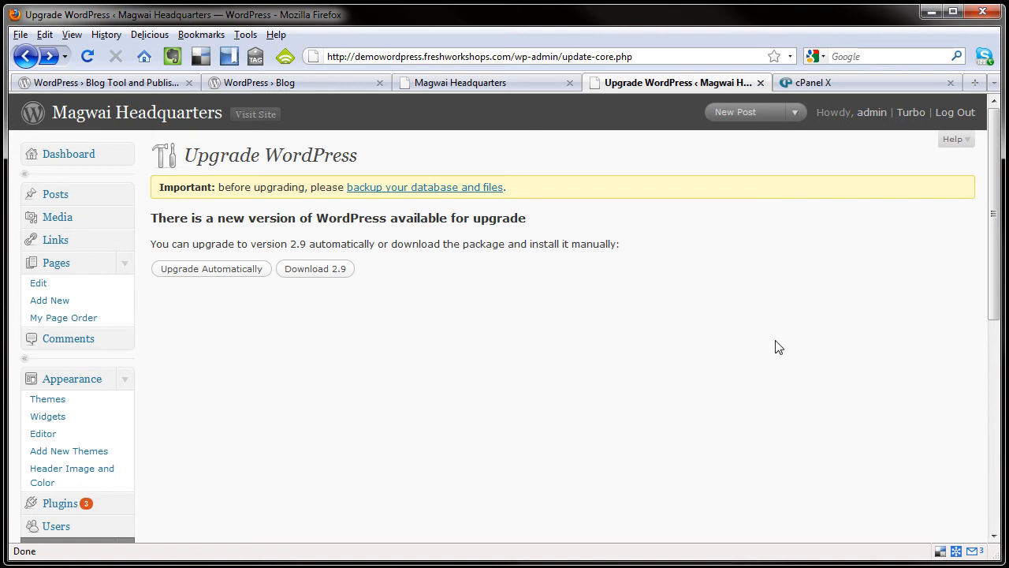
mouse_move(850, 375)
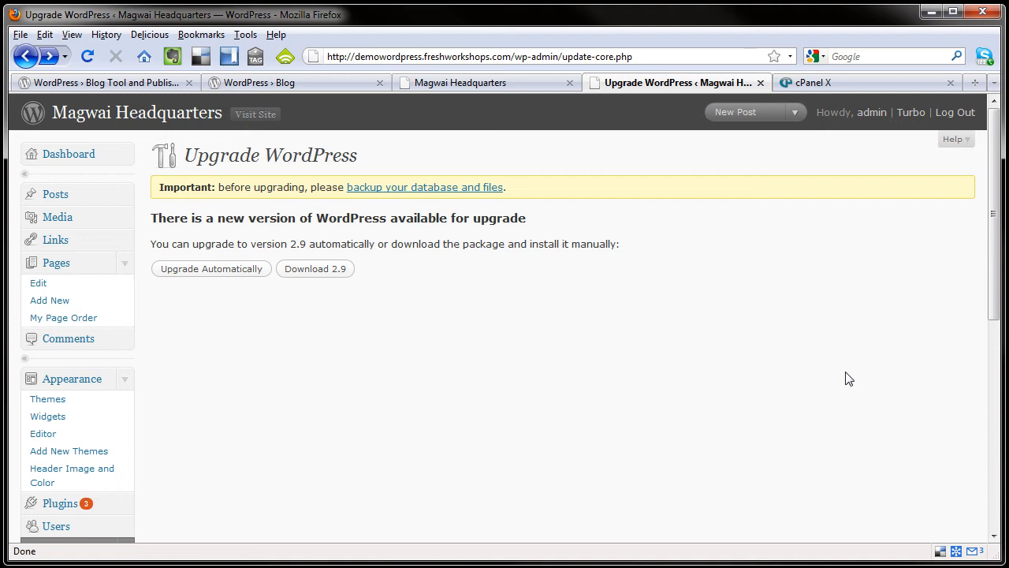
Switch to the cPanel X tab and scroll down to the Files section's Backups tools.
left_click(836, 82)
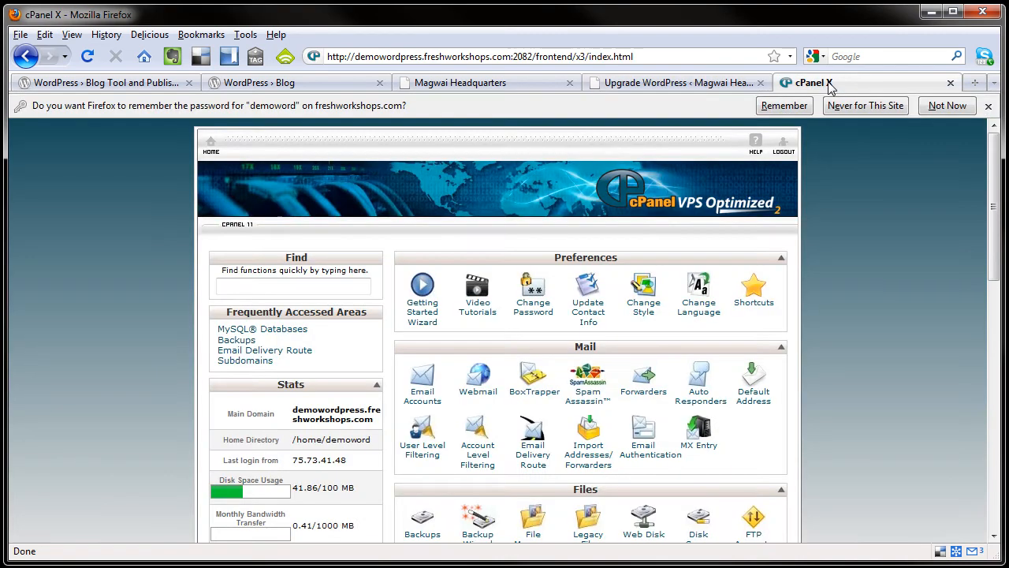
mouse_move(874, 254)
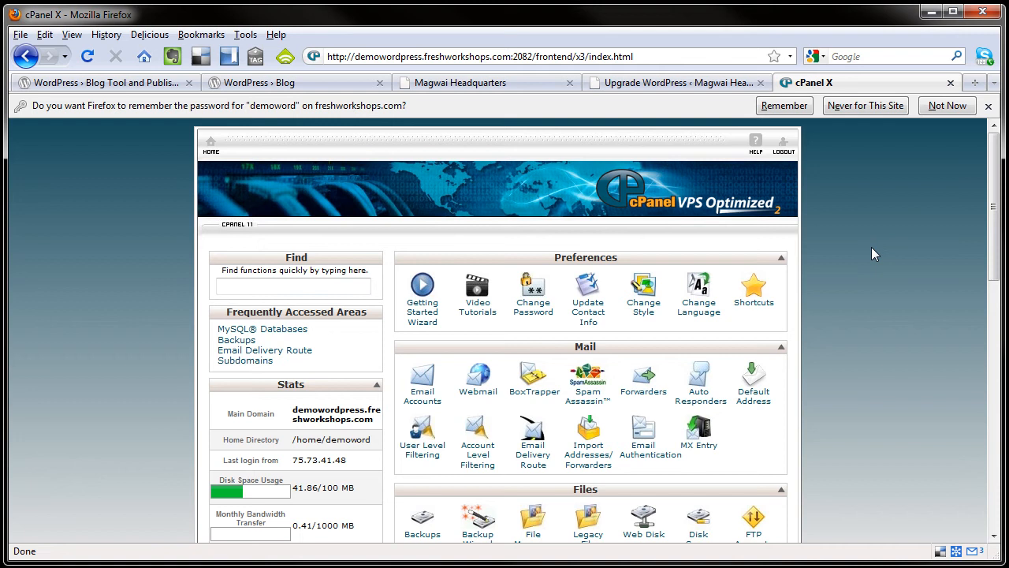
scroll("down", 3)
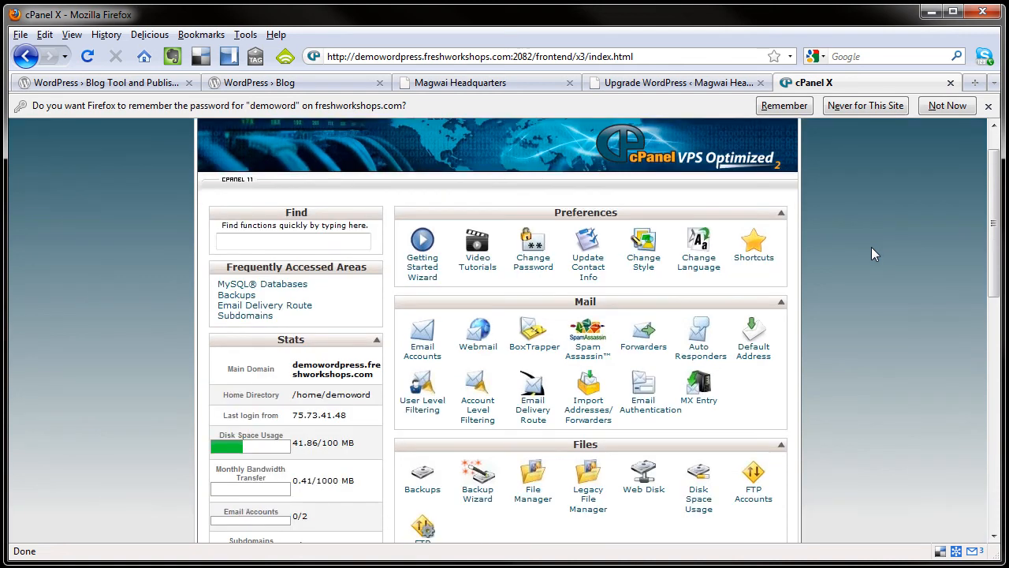
scroll("down", 3)
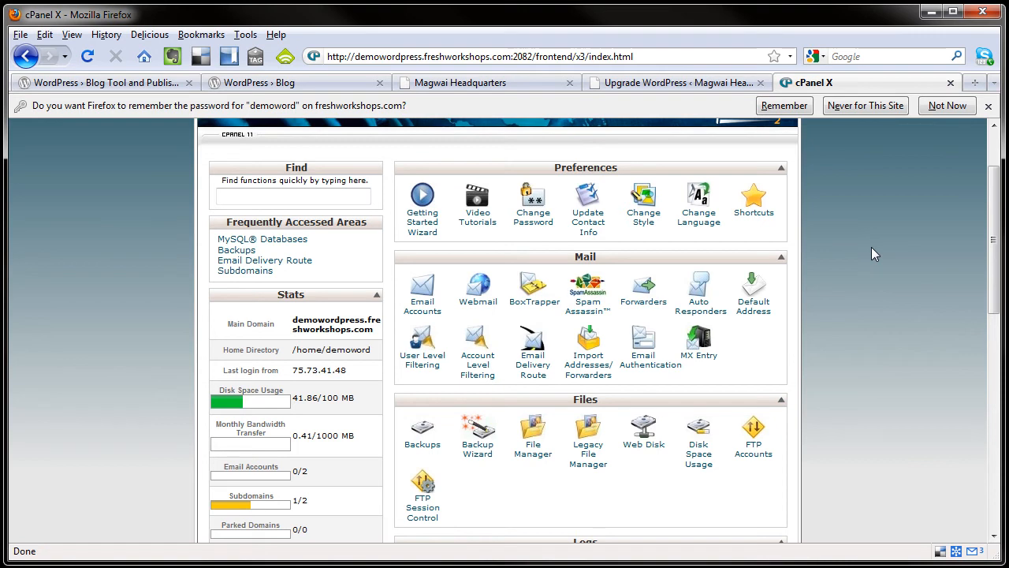
mouse_move(434, 440)
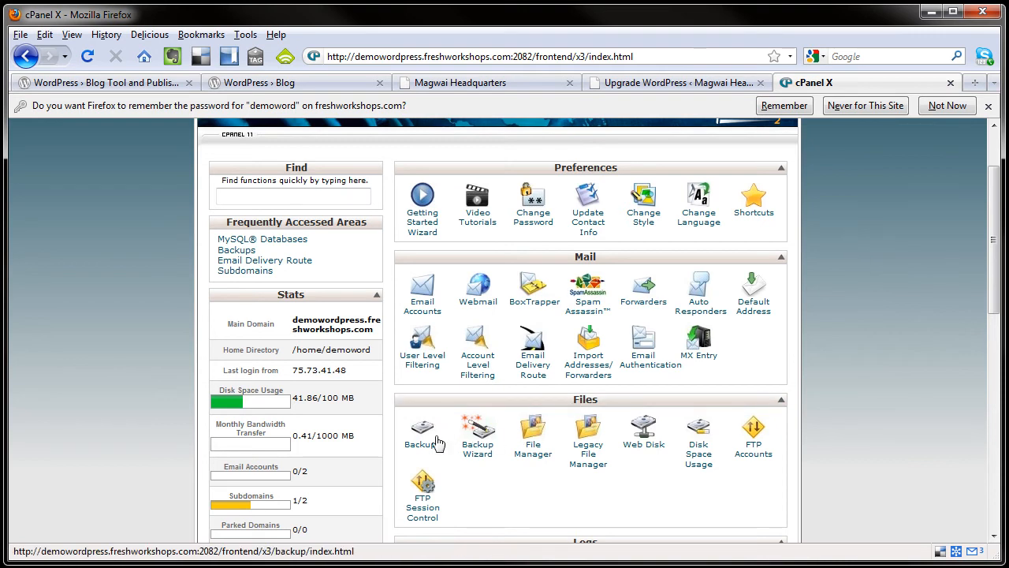
Open cPanel Backups and scroll to the Download a MySQL Database Backup list.
left_click(422, 426)
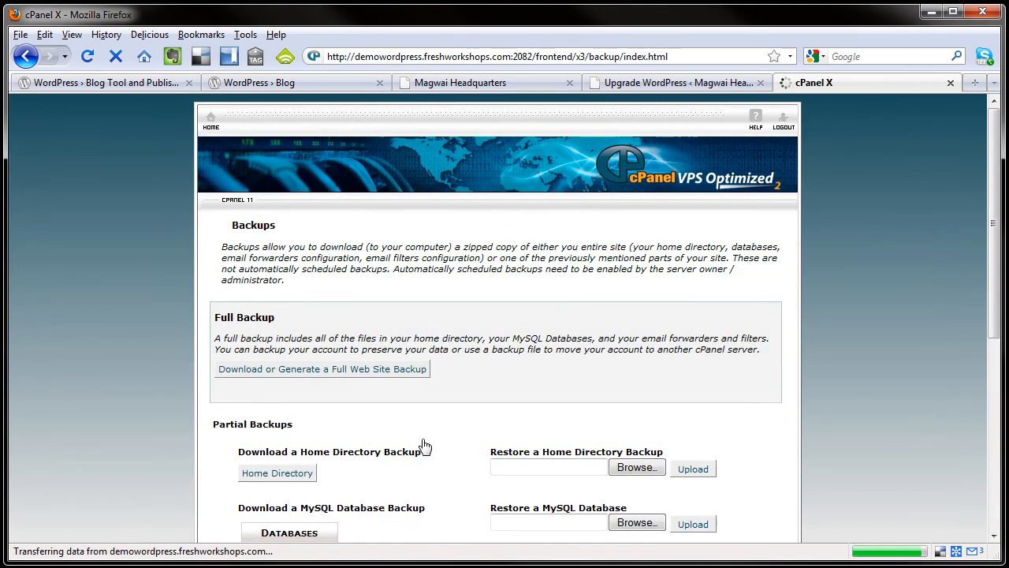
scroll("down", 3)
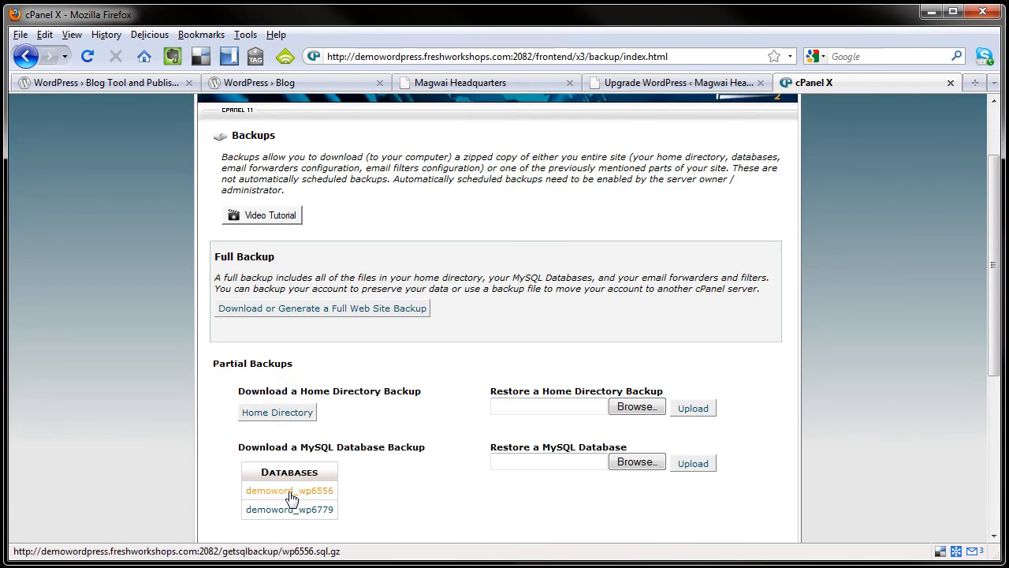
scroll("down", 3)
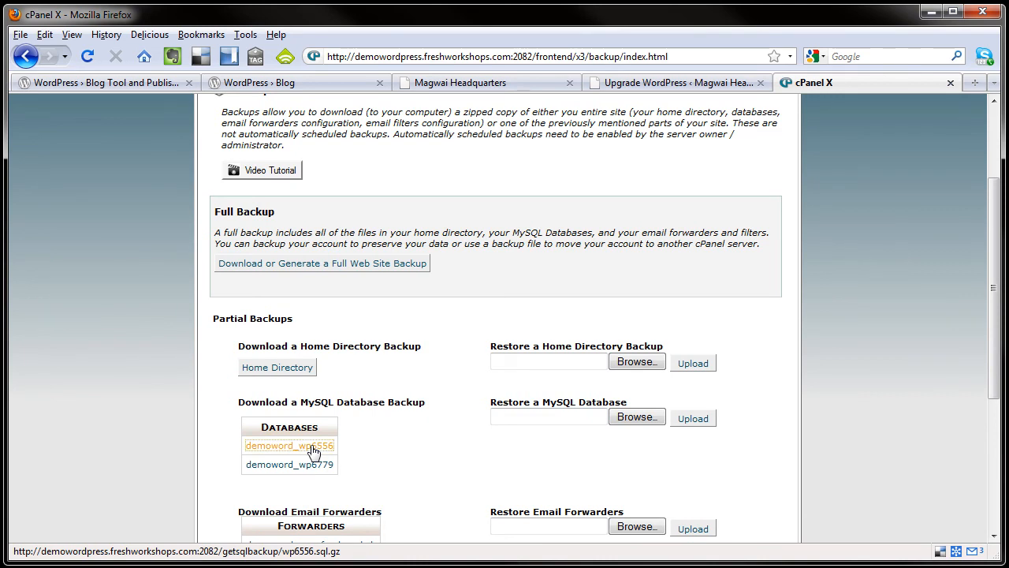
Save backups of demoword_wp6556, demoword_wp6779 and the home directory tar.gz archive.
left_click(290, 445)
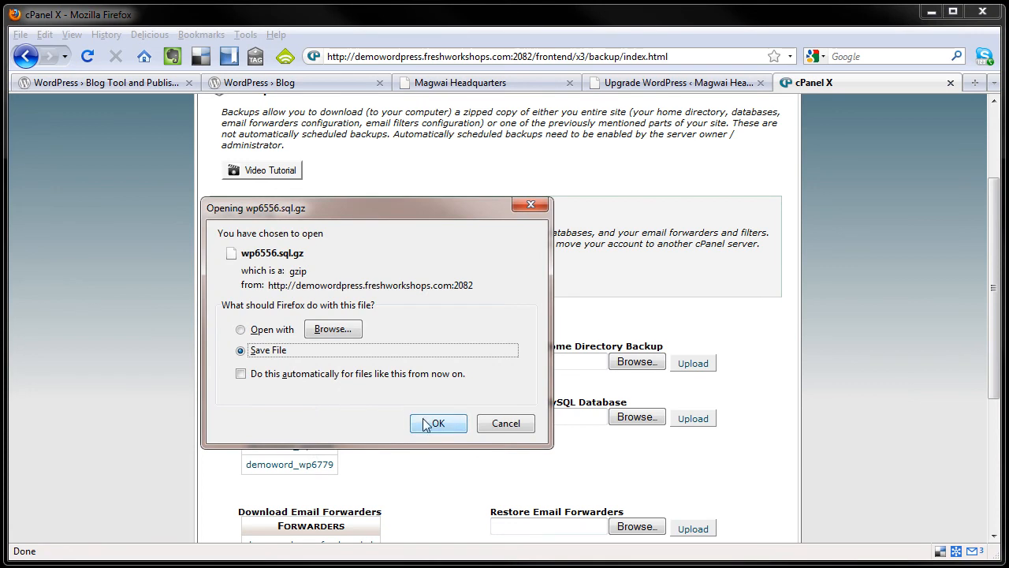
left_click(437, 423)
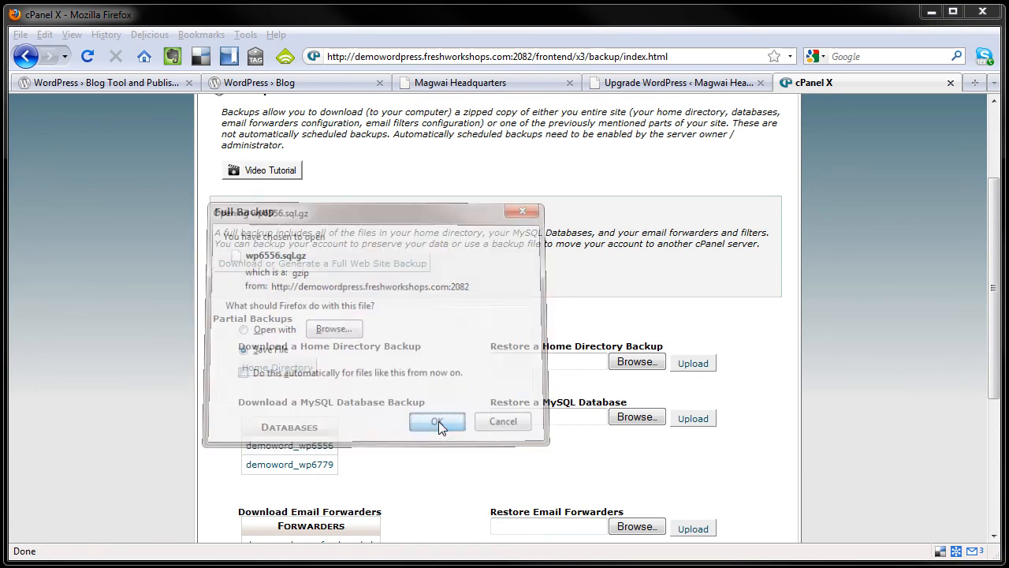
left_click(437, 421)
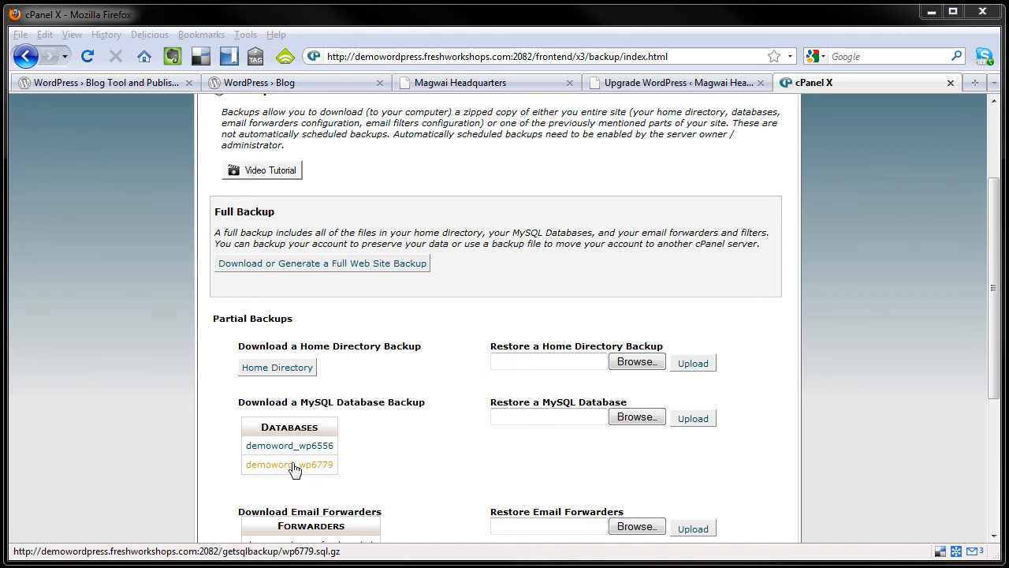
left_click(290, 465)
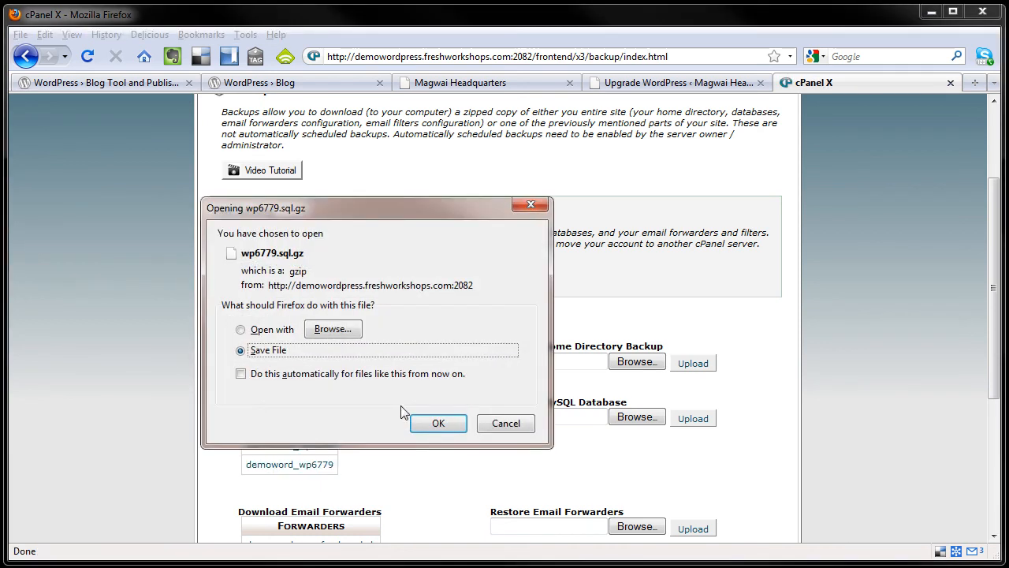
left_click(437, 423)
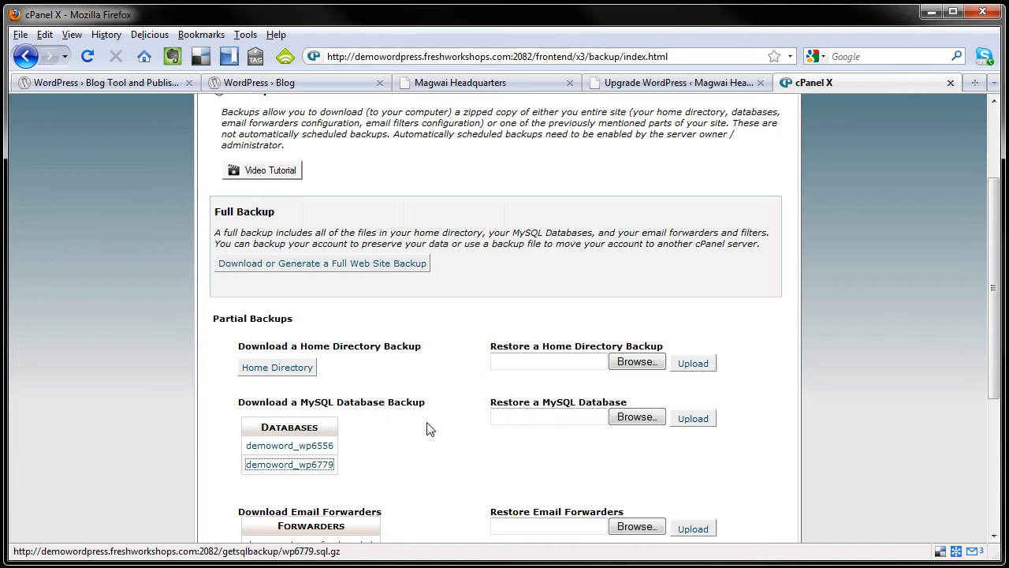
left_click(288, 464)
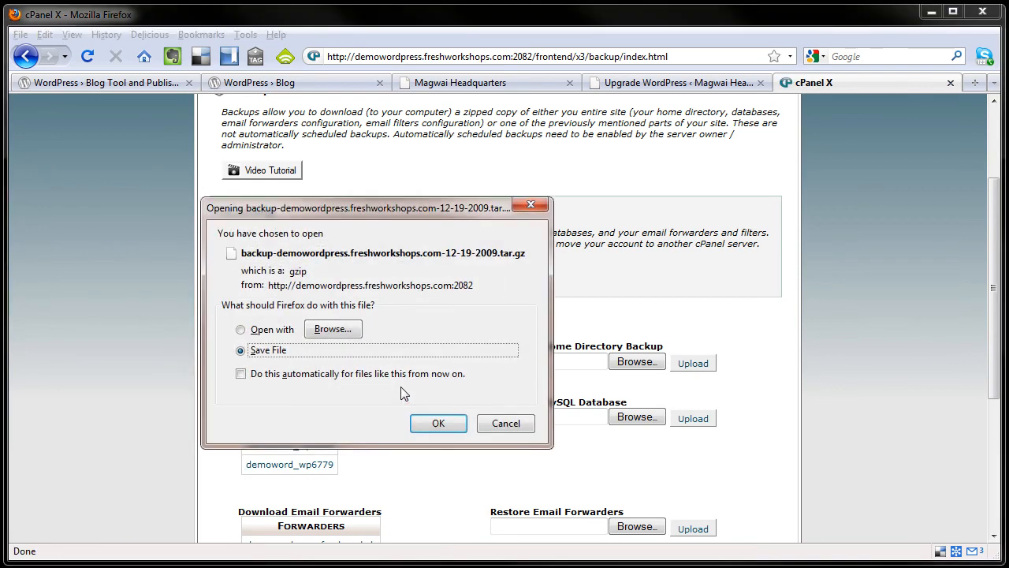
left_click(439, 423)
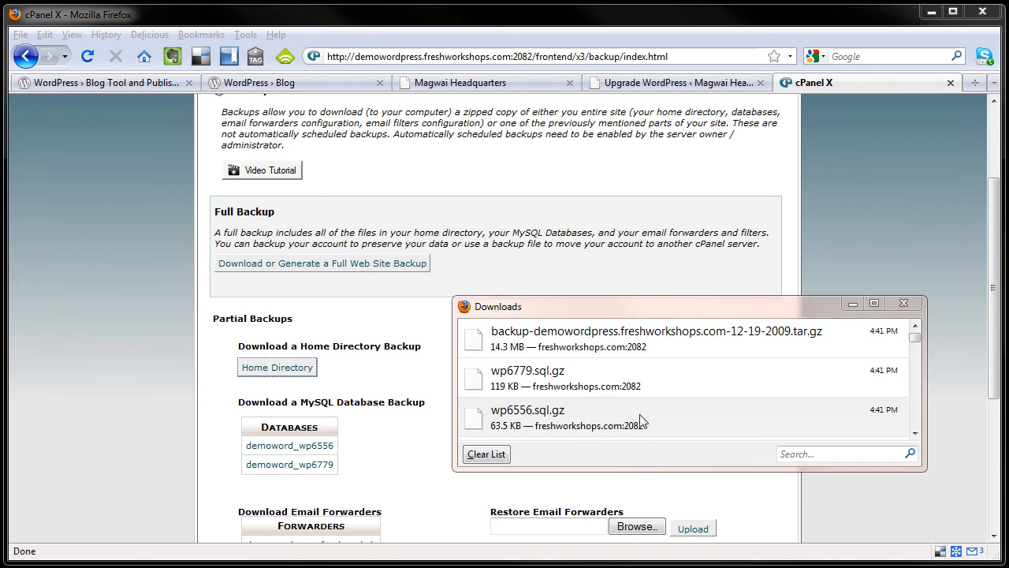
mouse_move(497, 438)
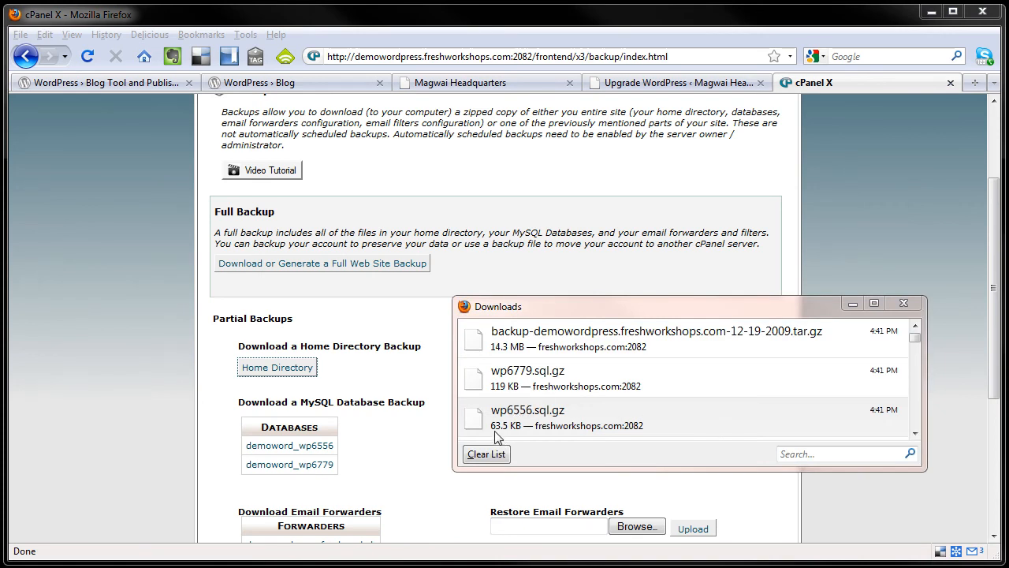
mouse_move(501, 408)
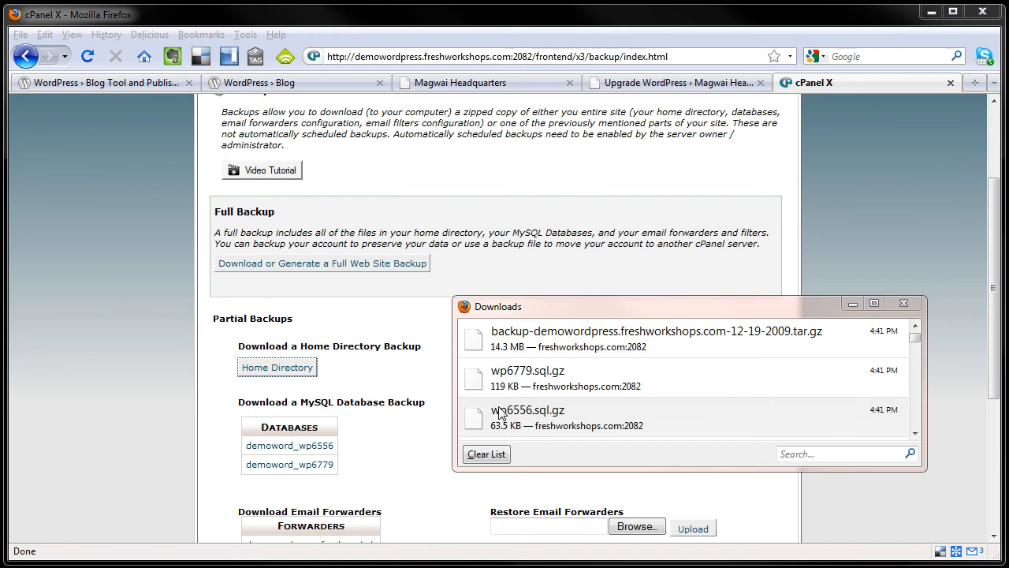
mouse_move(503, 397)
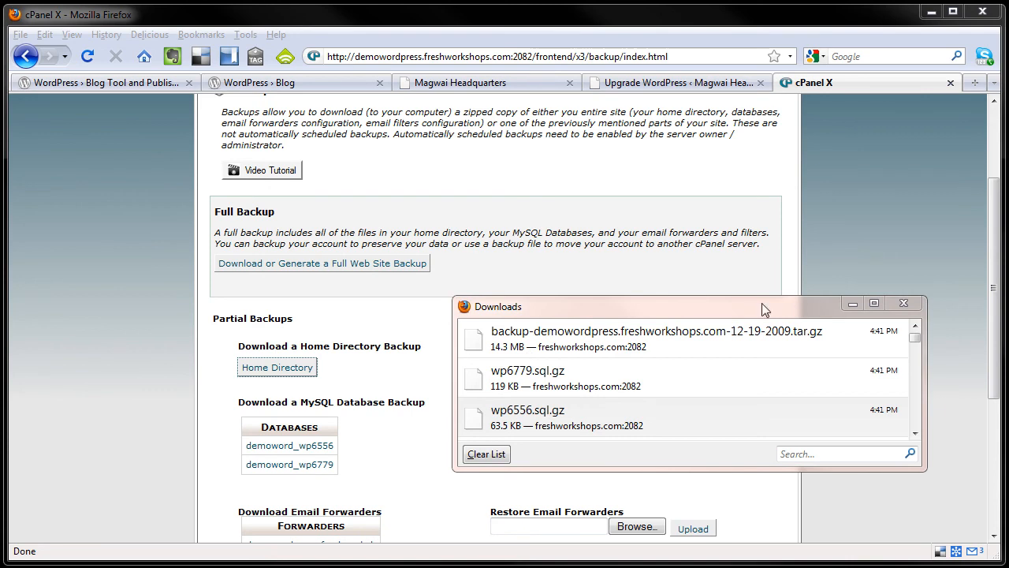
Close the Downloads window, return to the Upgrade WordPress tab, and open the plugins list.
left_click(905, 303)
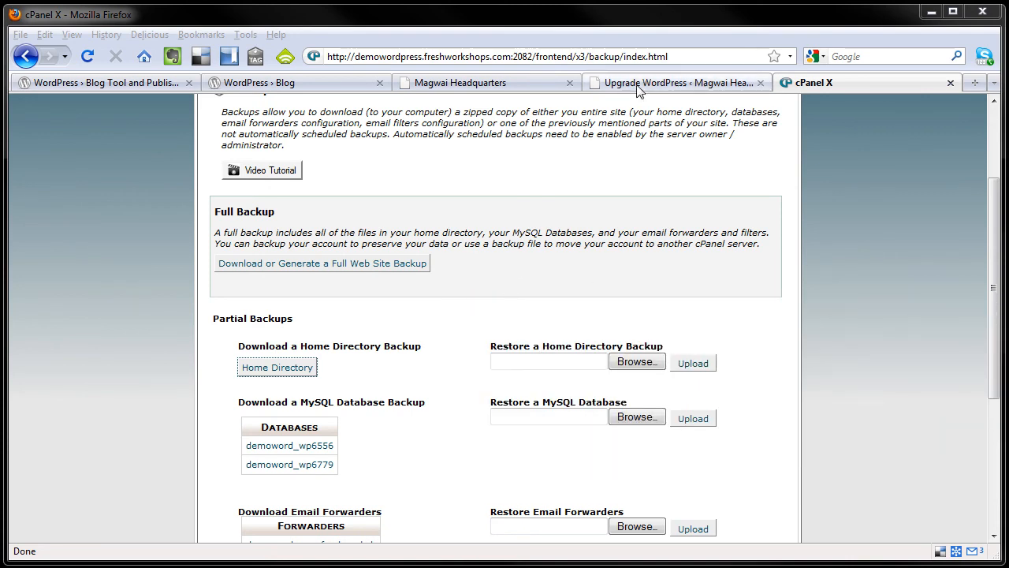
left_click(682, 82)
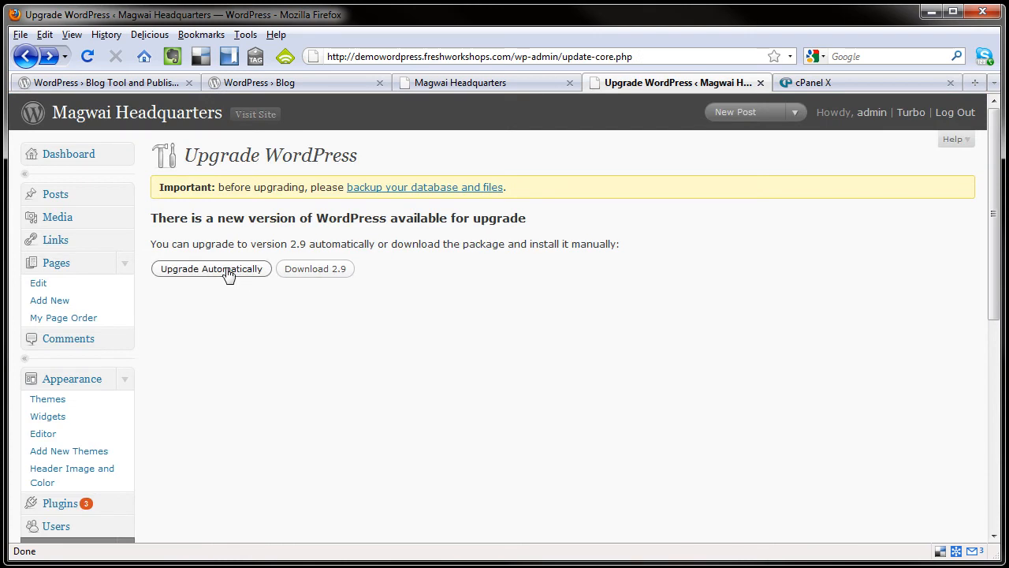
mouse_move(220, 268)
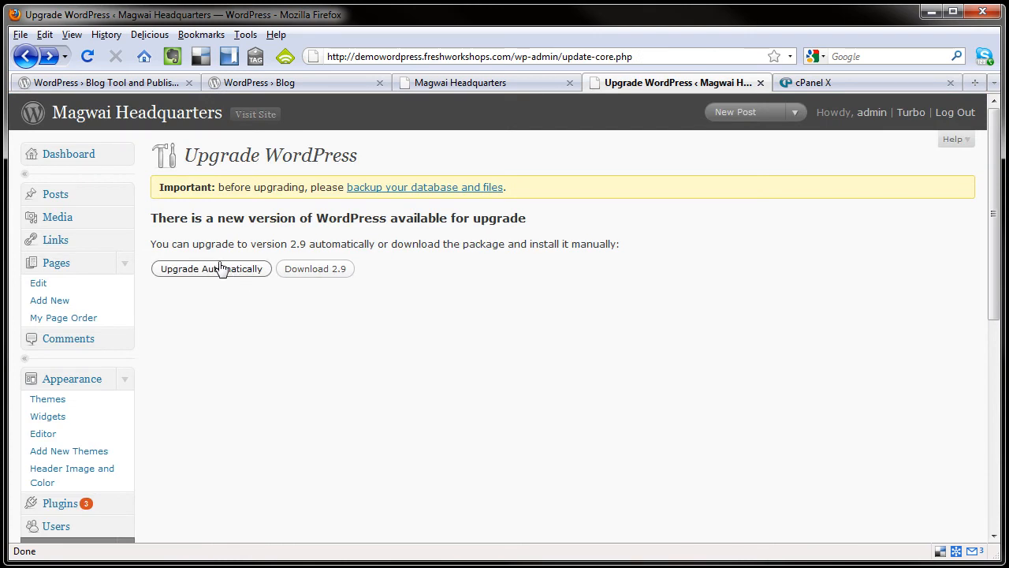
scroll("down", 3)
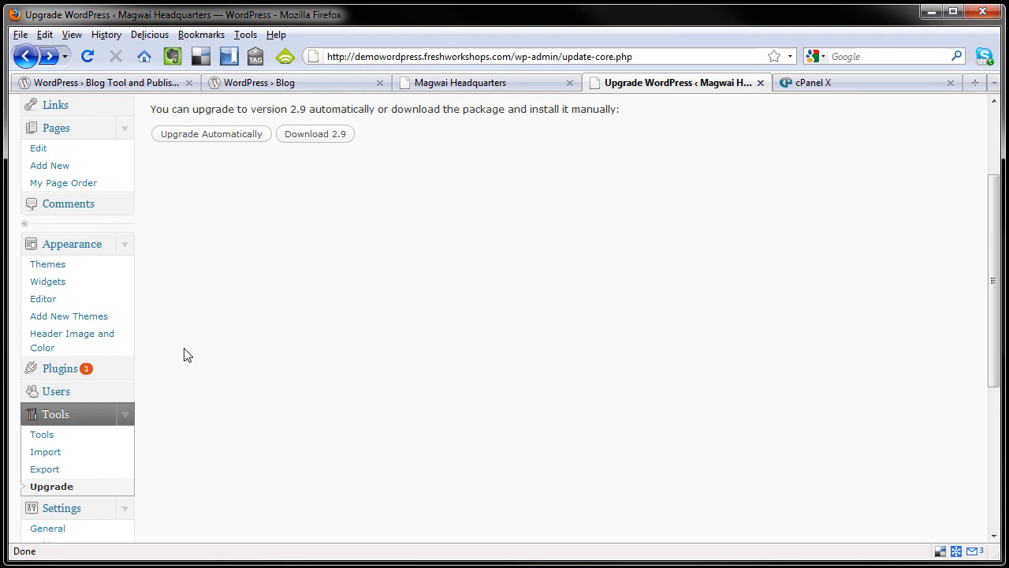
left_click(59, 368)
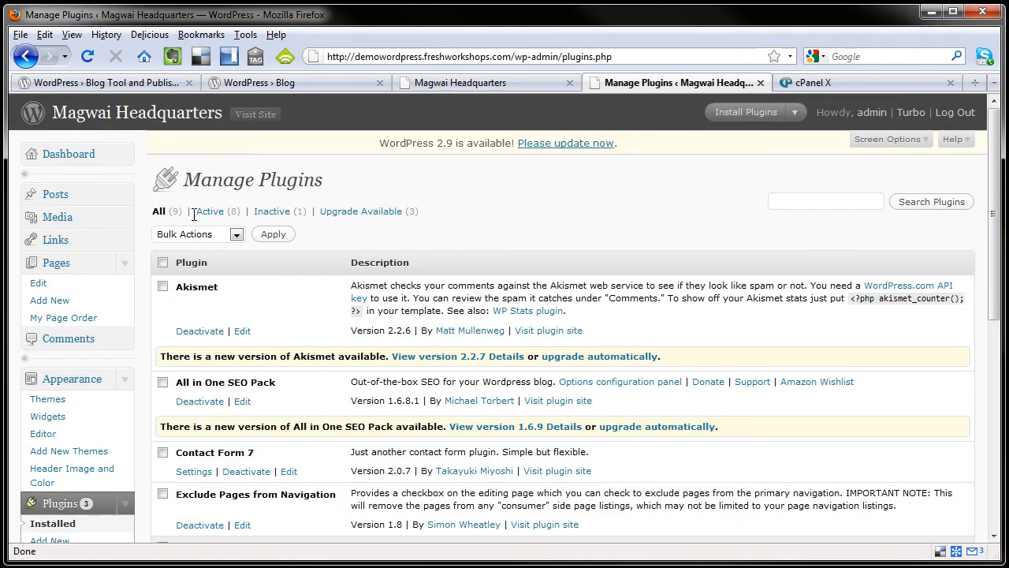
Deactivate every plugin with the Deactivate bulk action, then reopen the 2.9 update page.
left_click(163, 262)
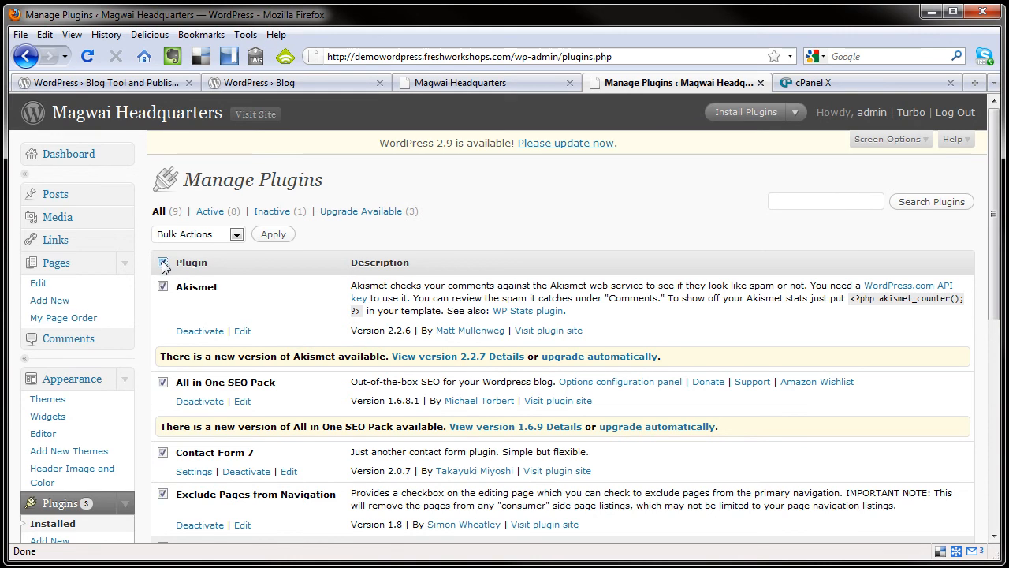
left_click(197, 233)
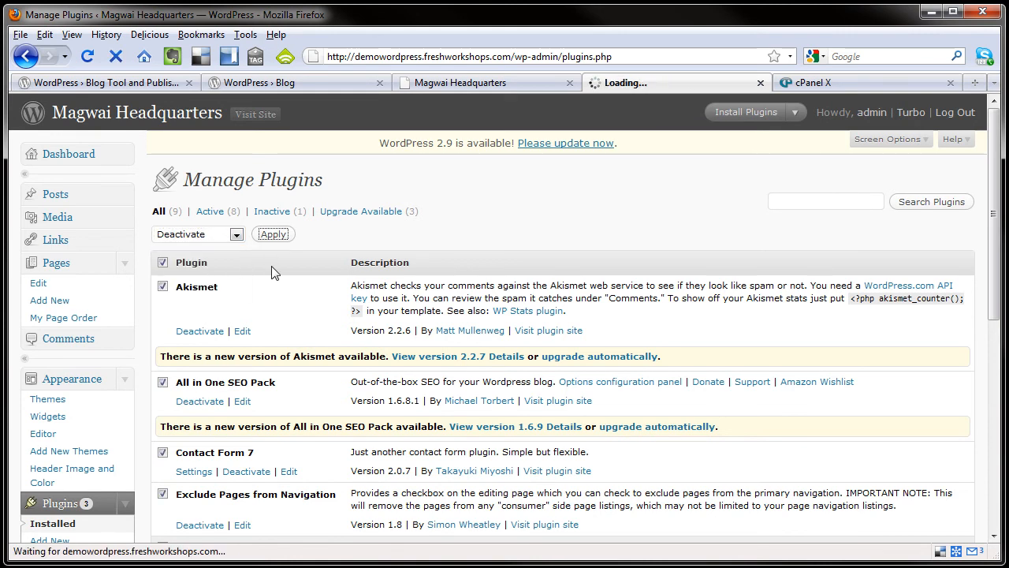
left_click(272, 233)
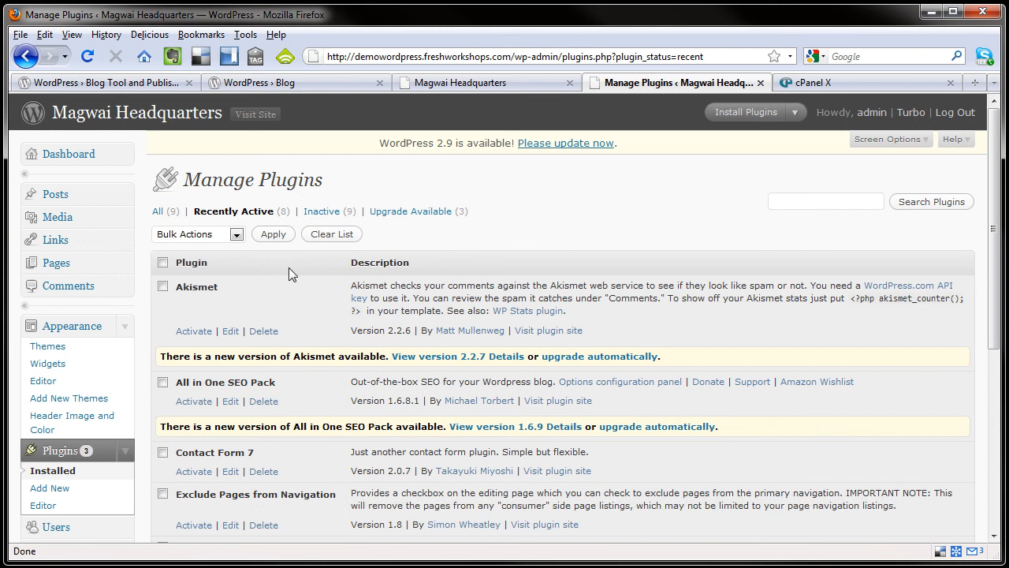
mouse_move(116, 358)
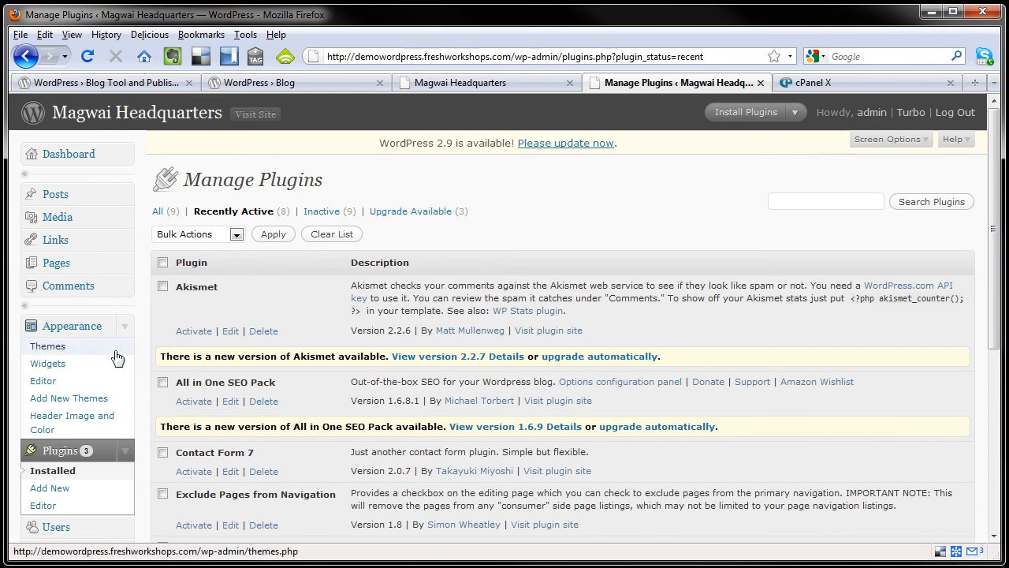
mouse_move(462, 178)
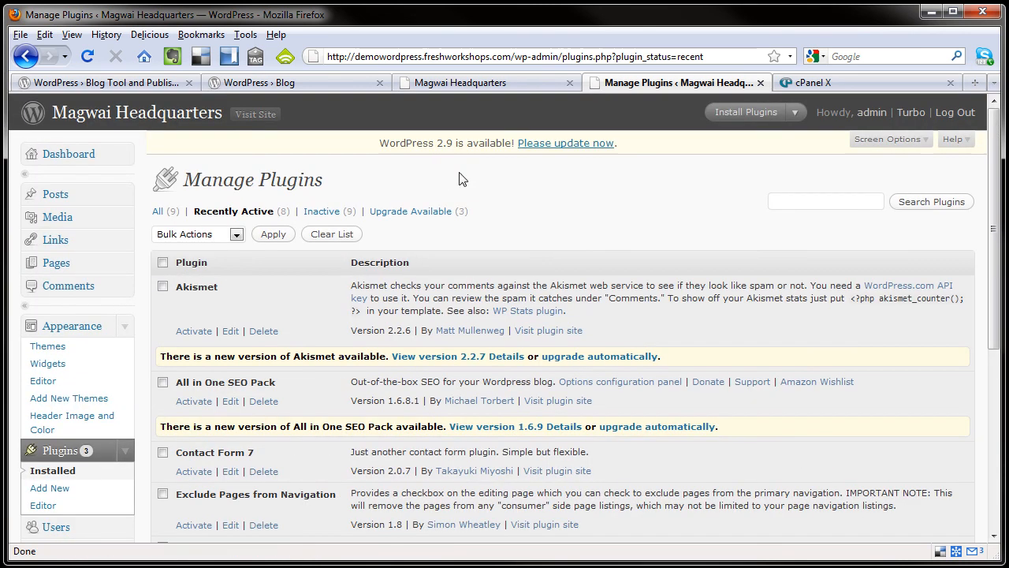
left_click(565, 142)
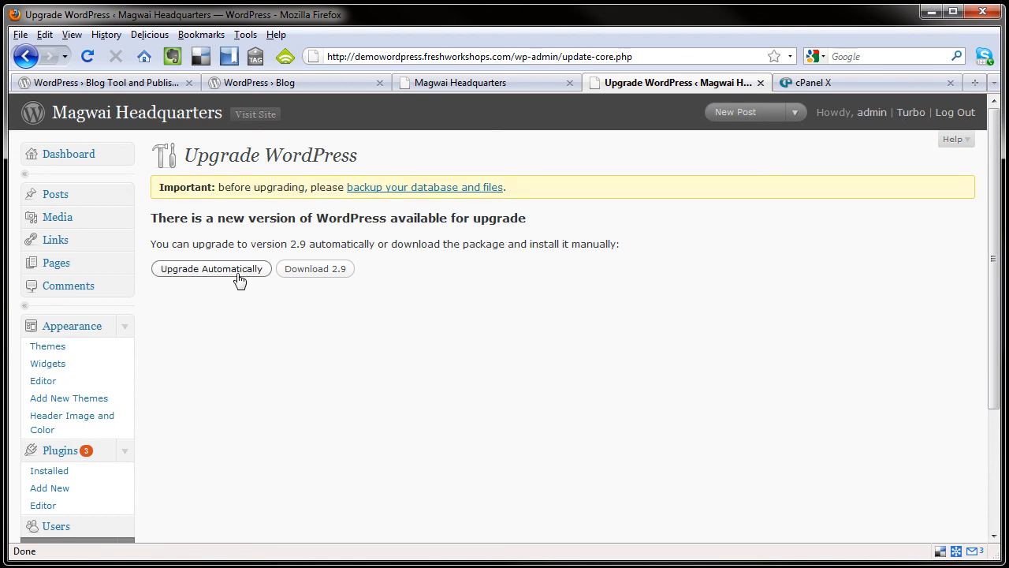
Run the automatic upgrade to WordPress 2.9, then return to the Dashboard.
left_click(210, 269)
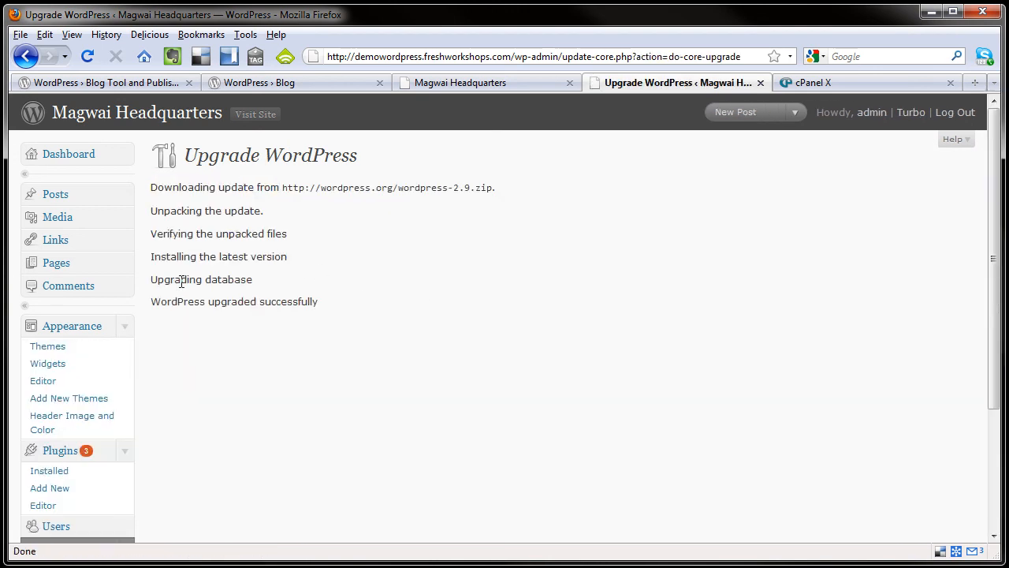
mouse_move(275, 297)
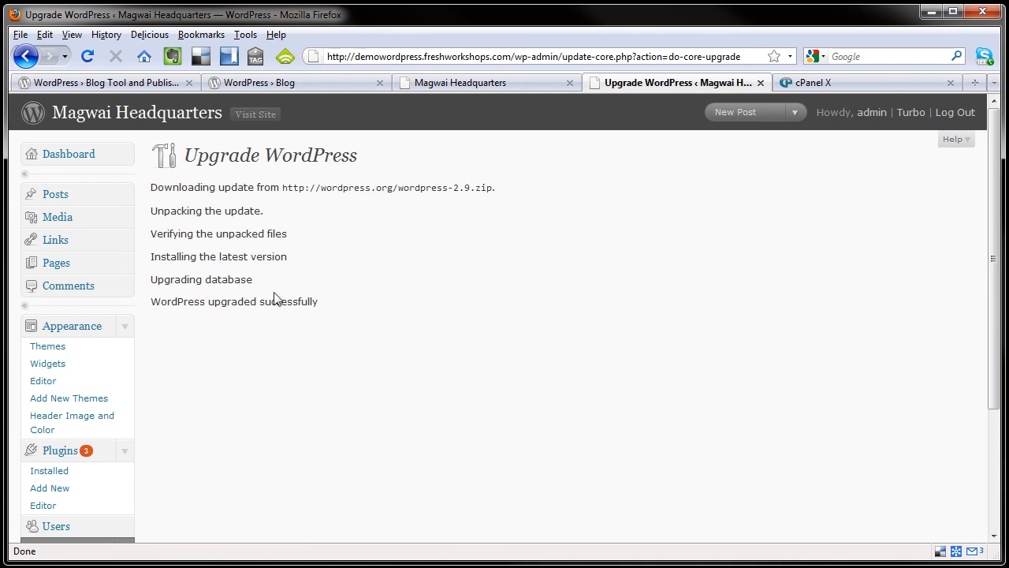
mouse_move(69, 154)
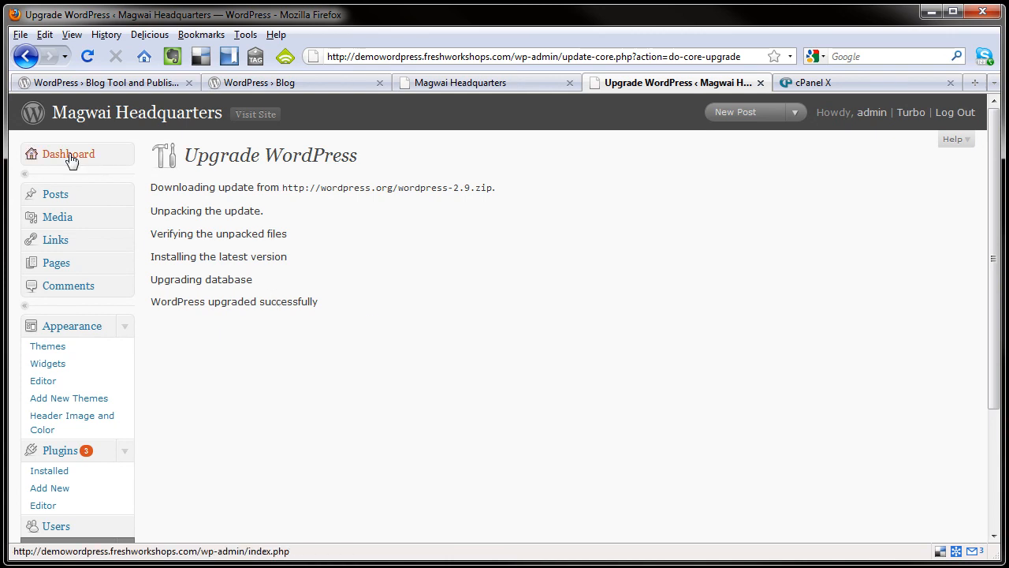
left_click(68, 154)
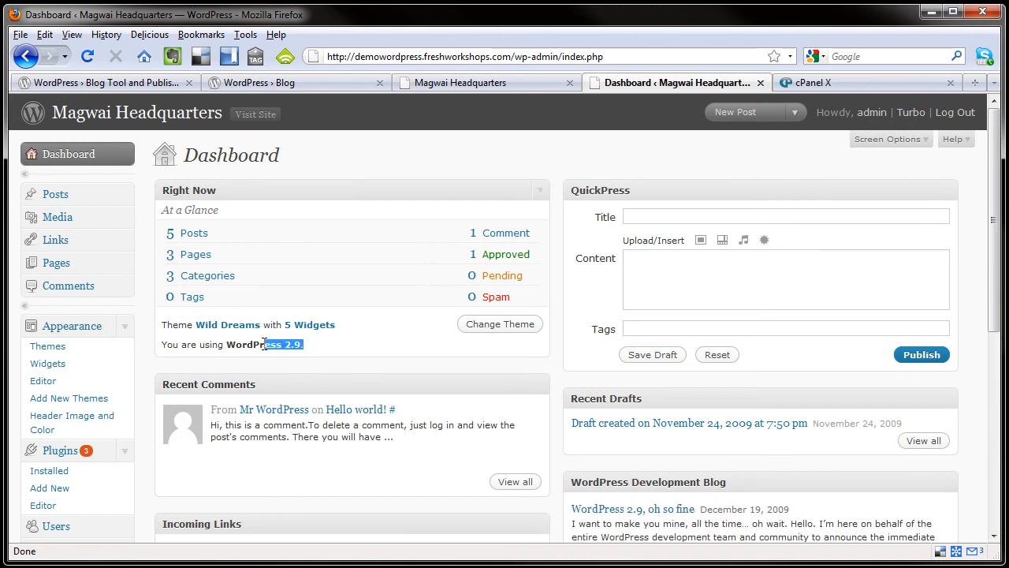
mouse_move(358, 347)
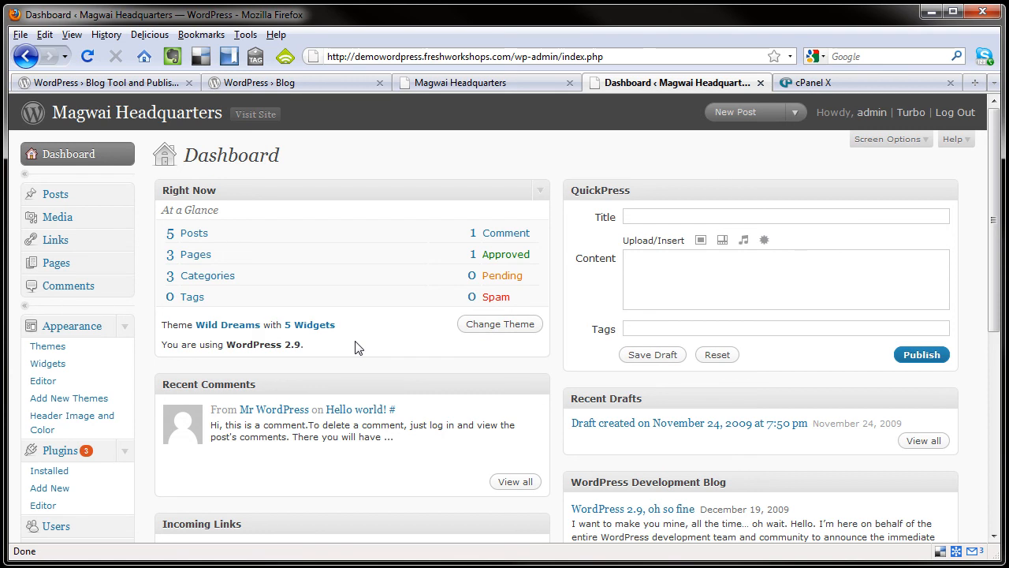
Confirm the site runs WordPress 2.9 and go to the installed plugins list.
left_click(48, 470)
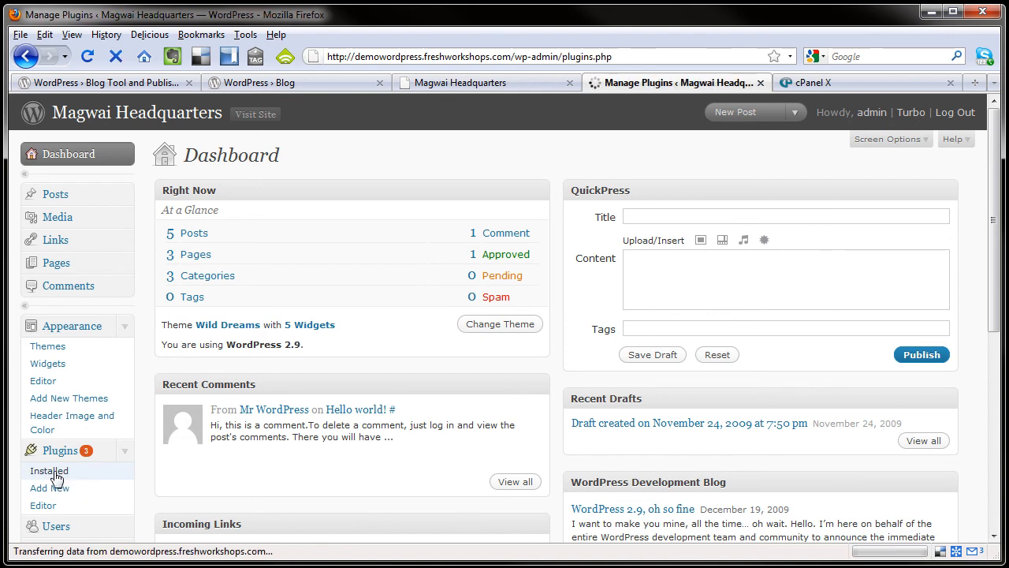
Filter to Recently Active plugins, select all, and bulk-activate them.
left_click(49, 470)
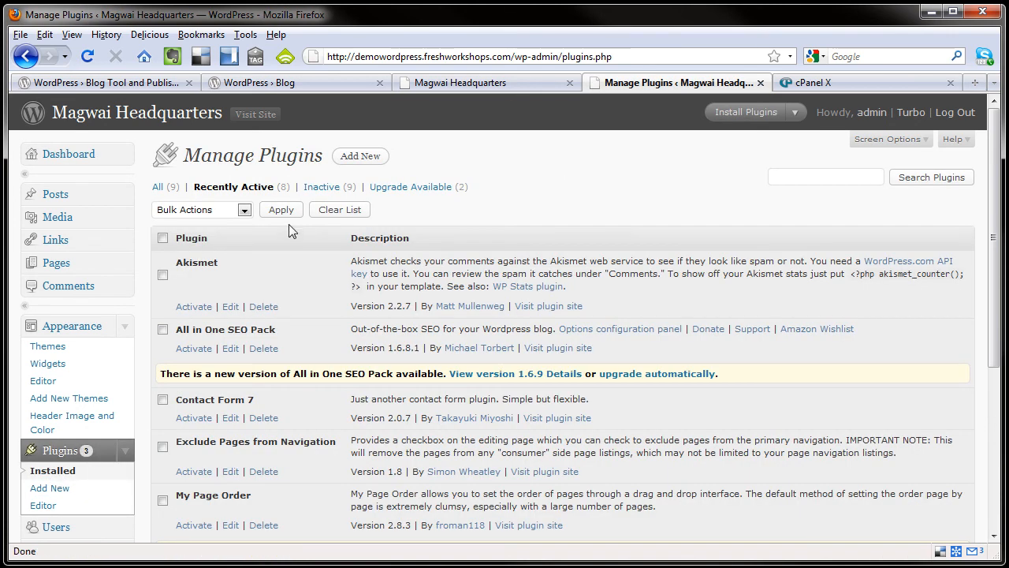
left_click(233, 186)
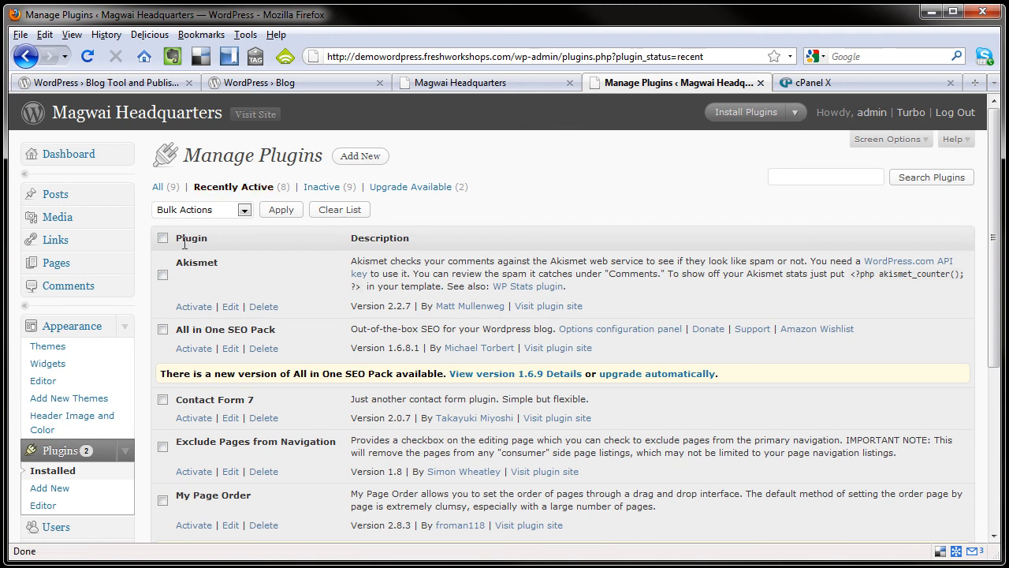
left_click(201, 208)
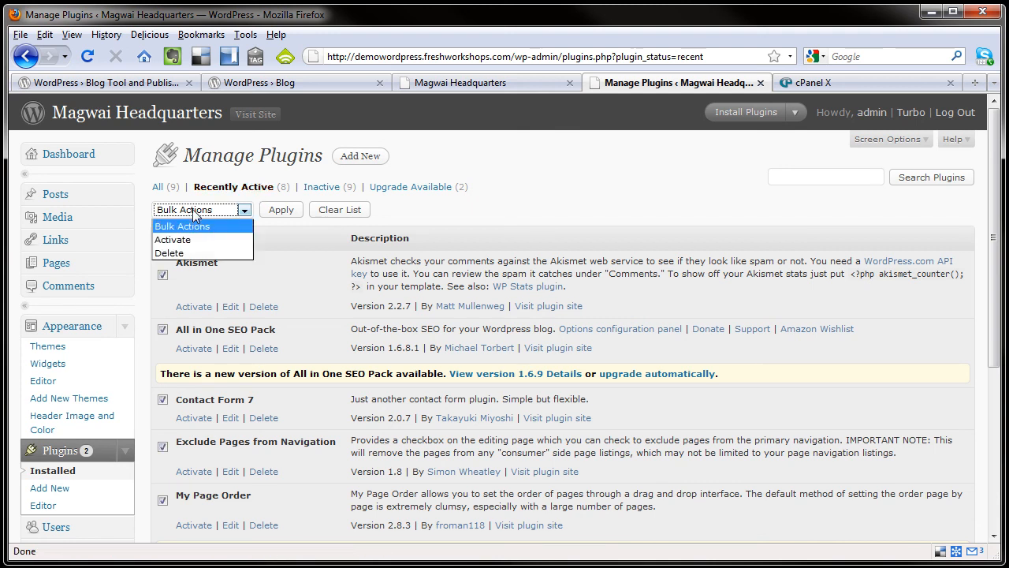
left_click(281, 209)
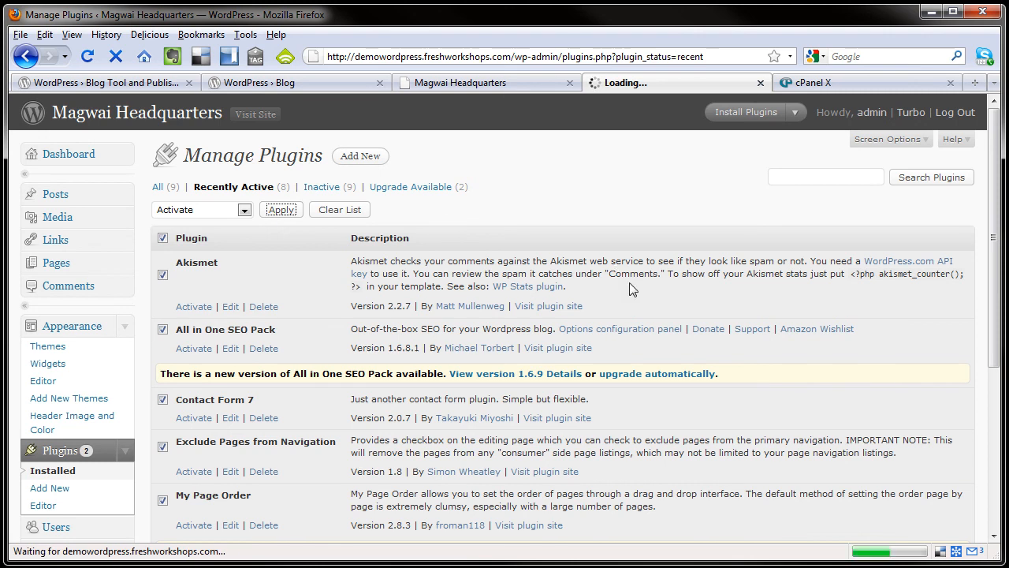
left_click(281, 209)
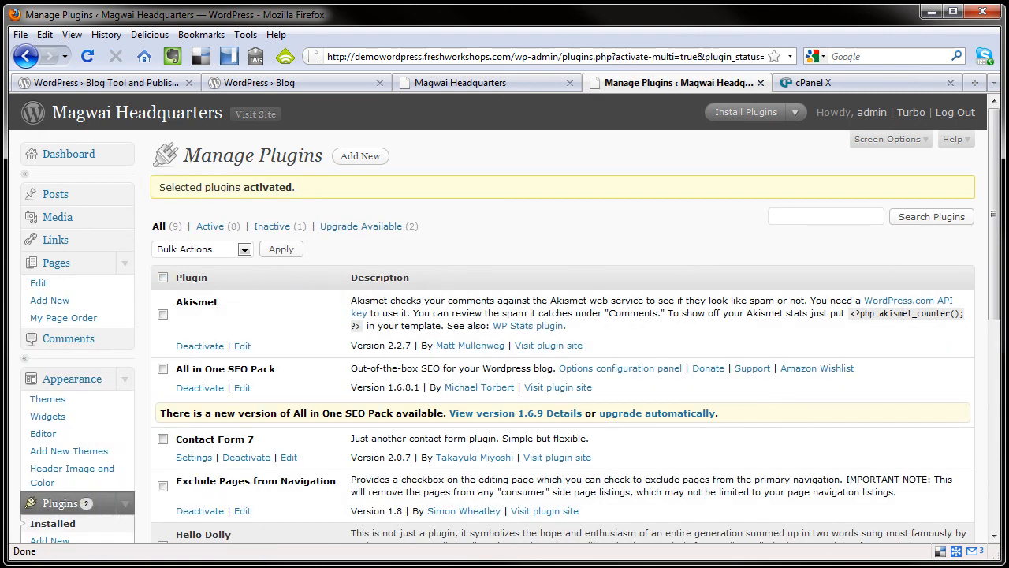